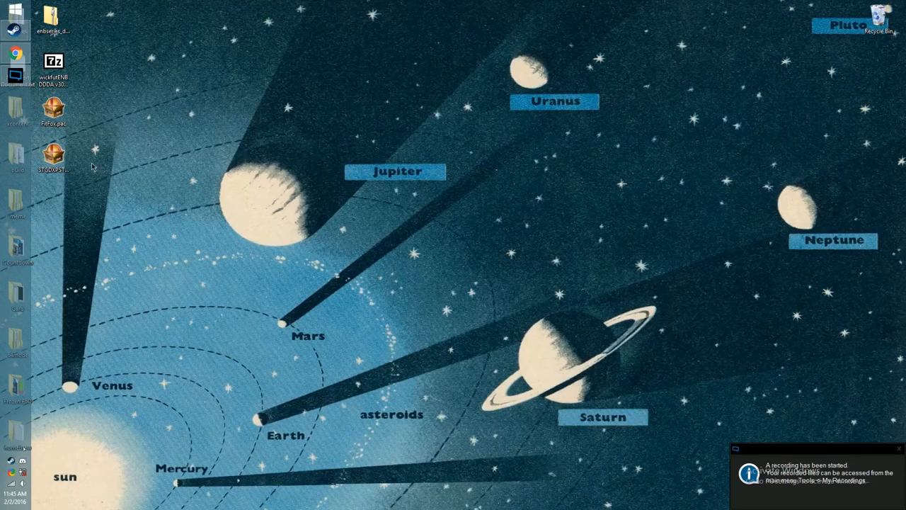
Step: Open the FitFox.pac archive from the desktop in BrawlBox
left_click(54, 110)
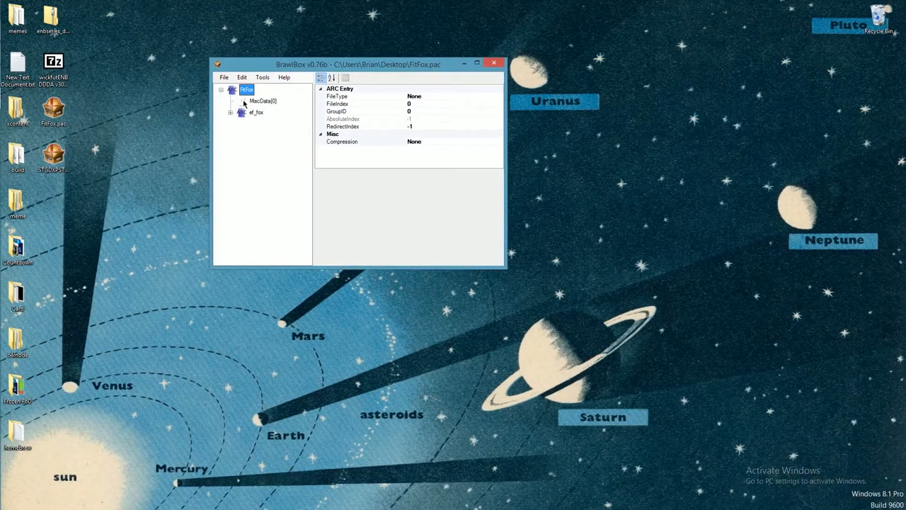
Step: Expand fit_fox and ModelData[2] to reveal the FitFoxReflector model
left_click(230, 113)
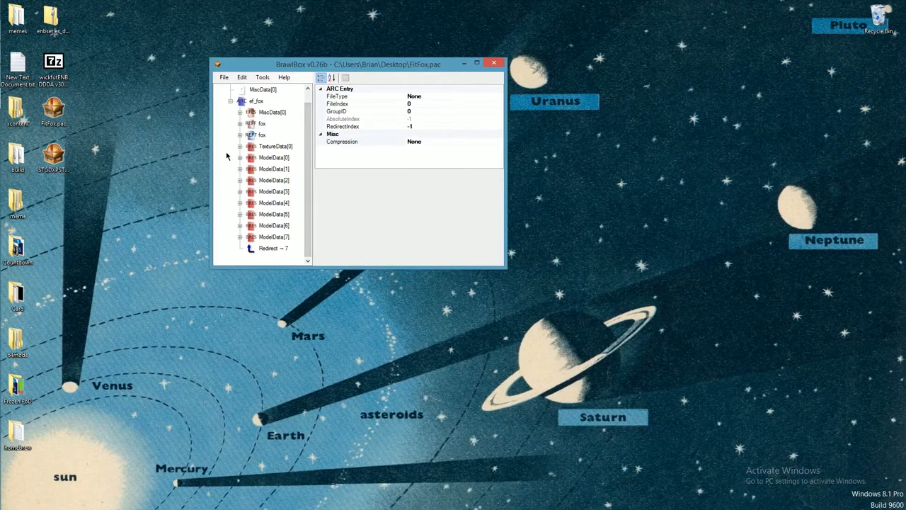
mouse_move(291, 55)
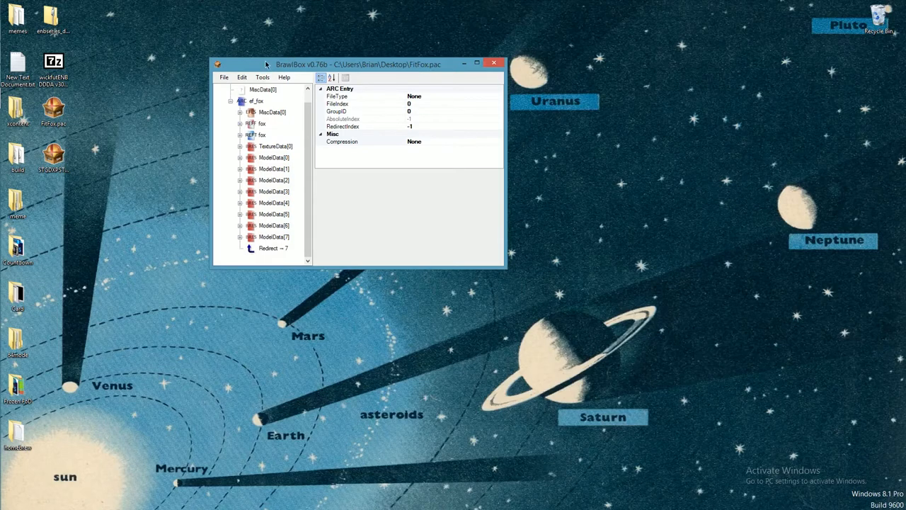
mouse_move(225, 164)
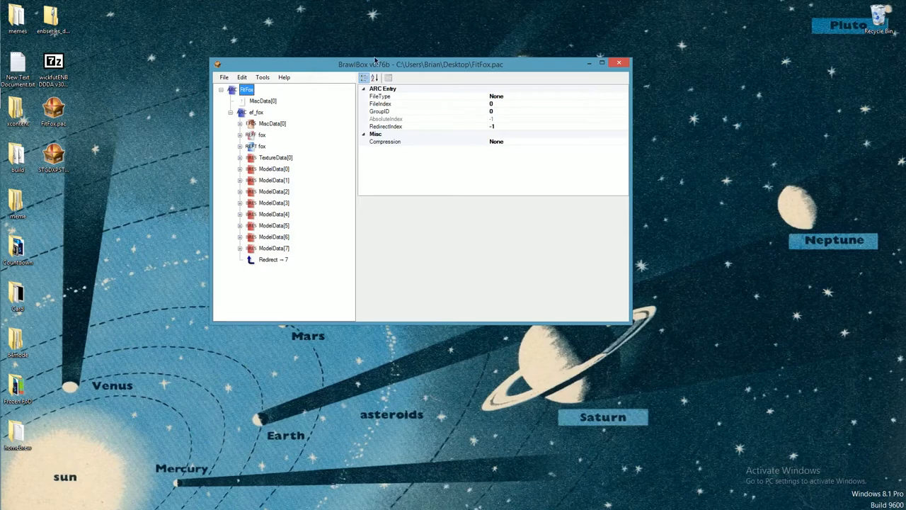
mouse_move(182, 84)
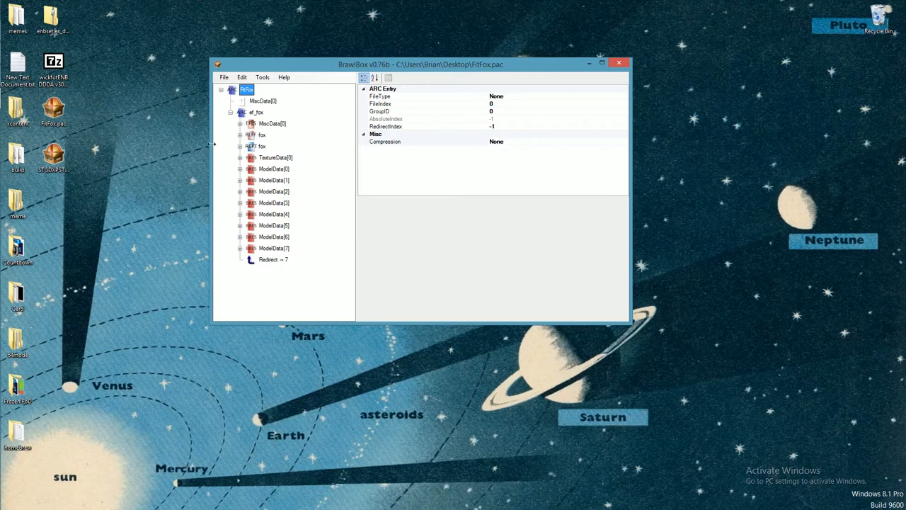
mouse_move(232, 167)
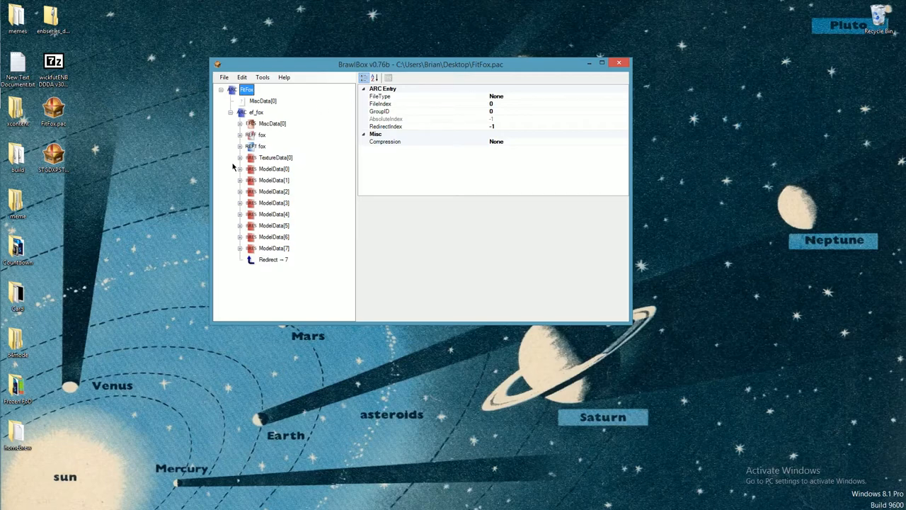
left_click(54, 110)
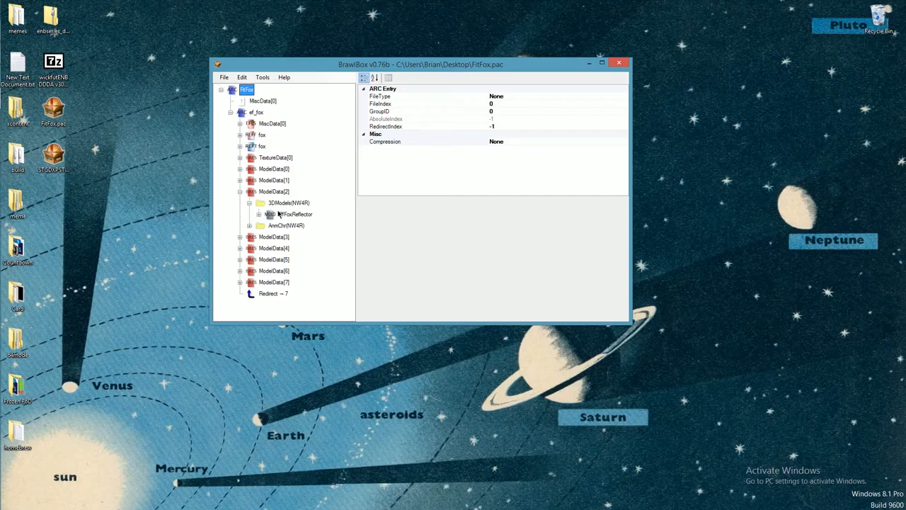
Step: Preview FitFoxReflector, then FitFoxReflectorStart under ModelData[1] for comparison
left_click(289, 214)
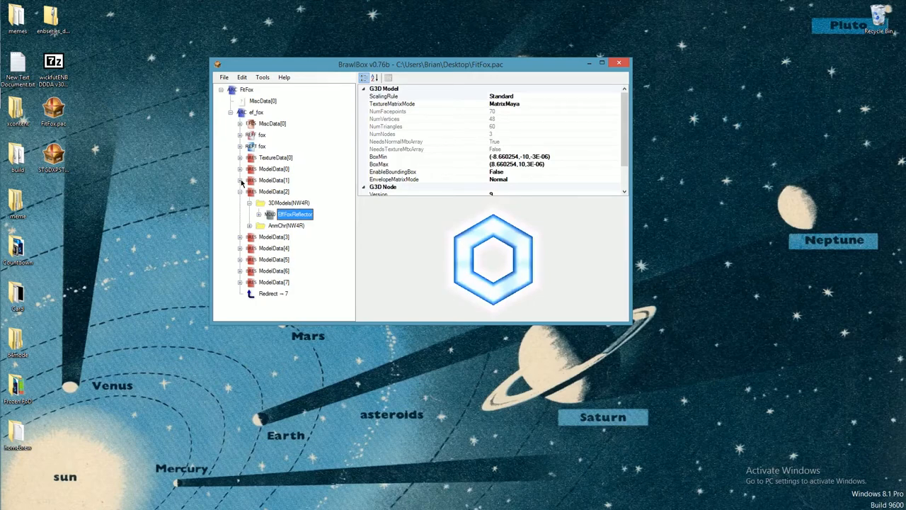
left_click(241, 179)
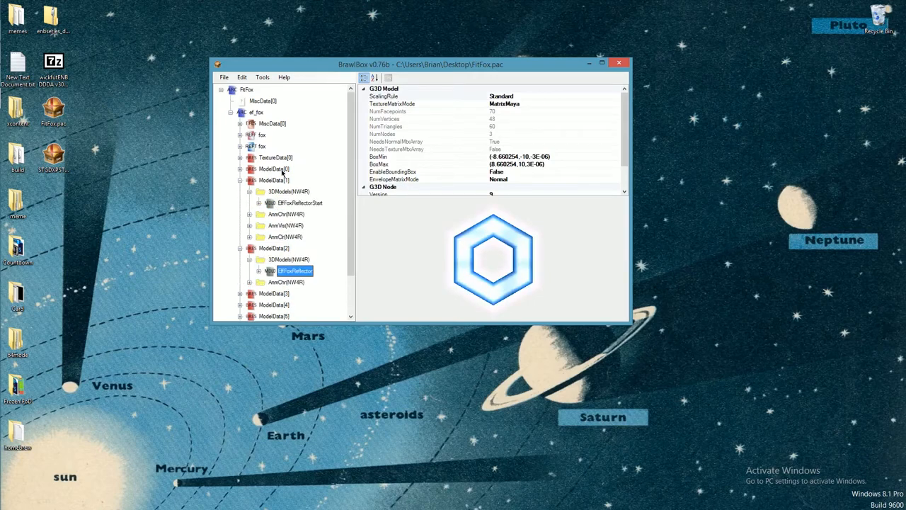
left_click(297, 202)
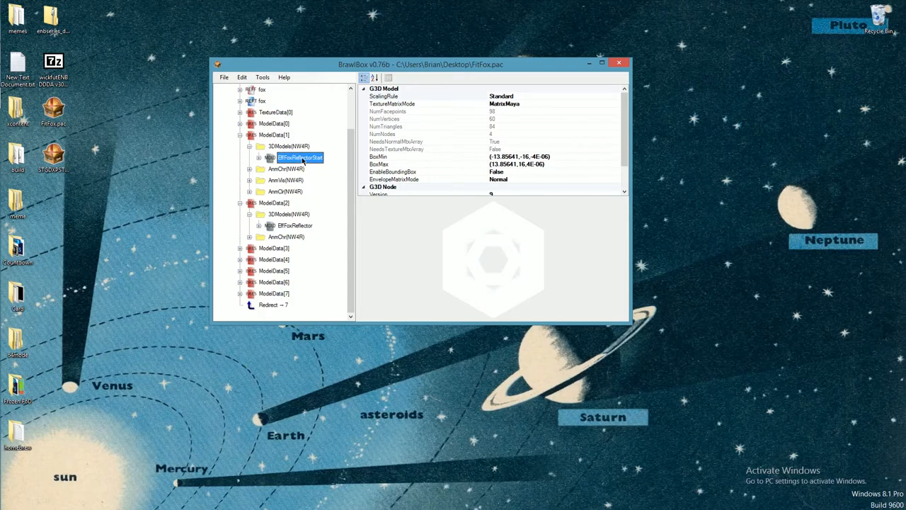
left_click(295, 225)
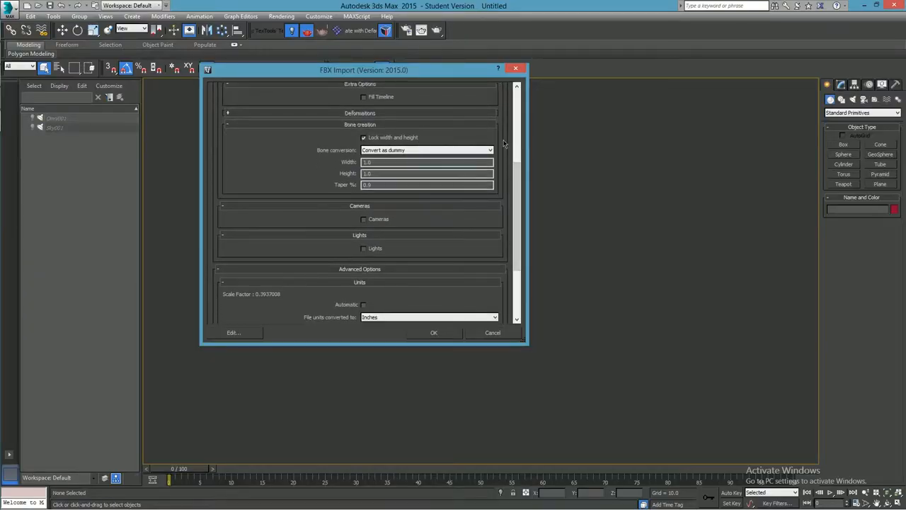
Step: Review the FBX import options and confirm to bring the reflector into the scene
scroll("down", 3)
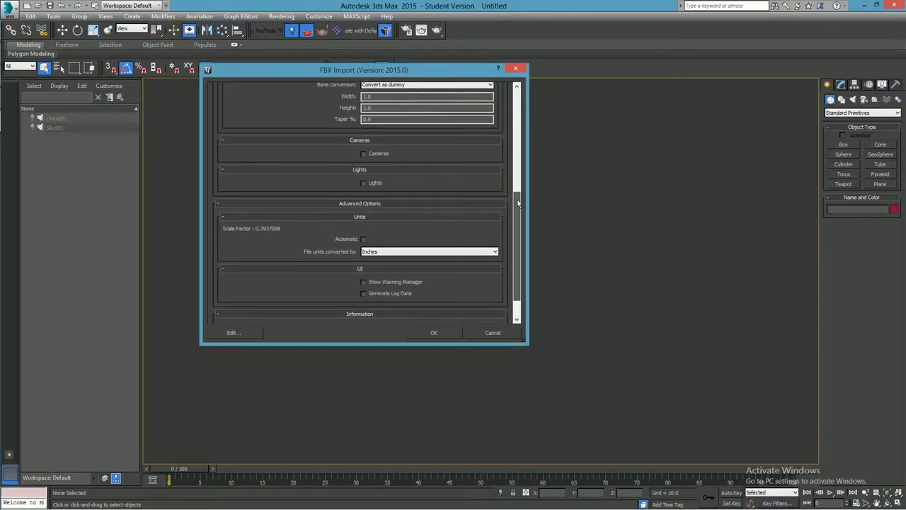
scroll("down", 3)
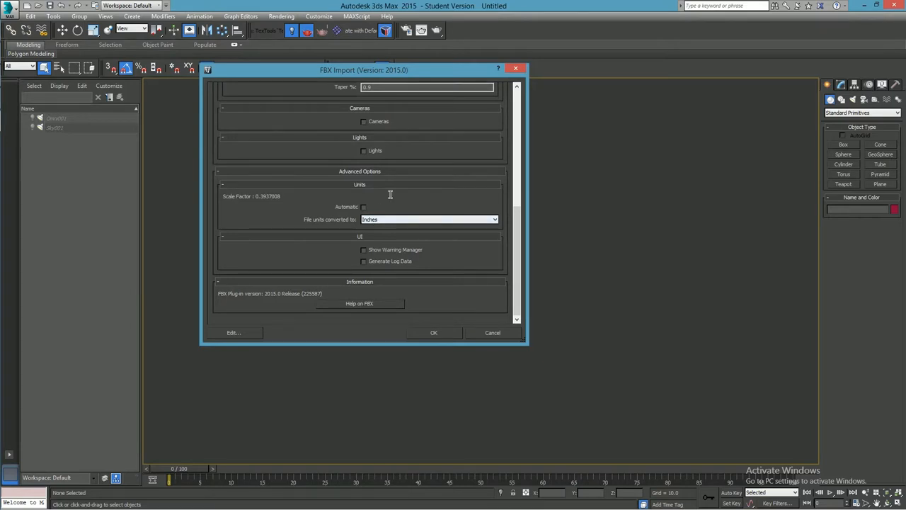
left_click(433, 331)
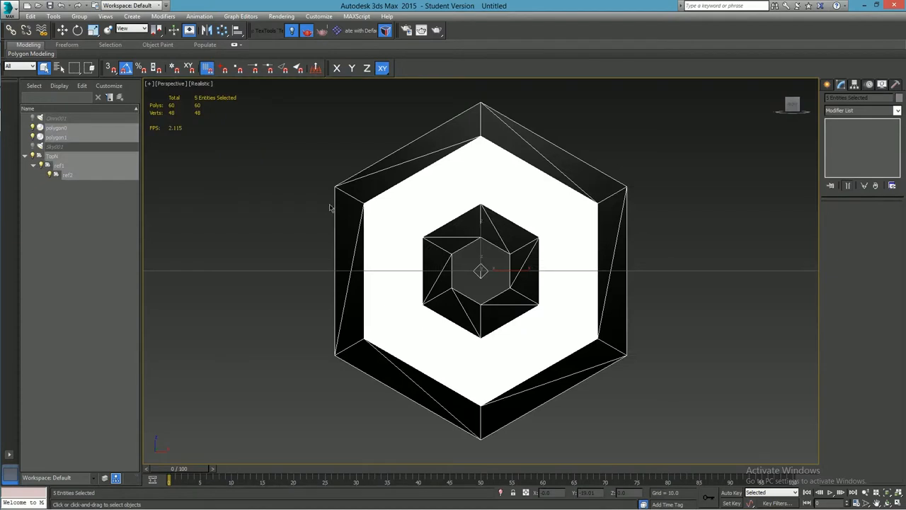
mouse_move(274, 111)
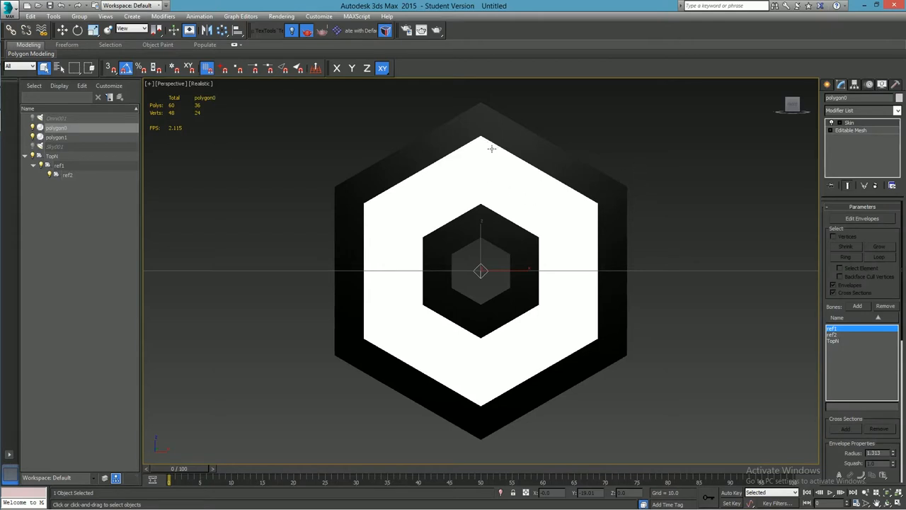
mouse_move(513, 195)
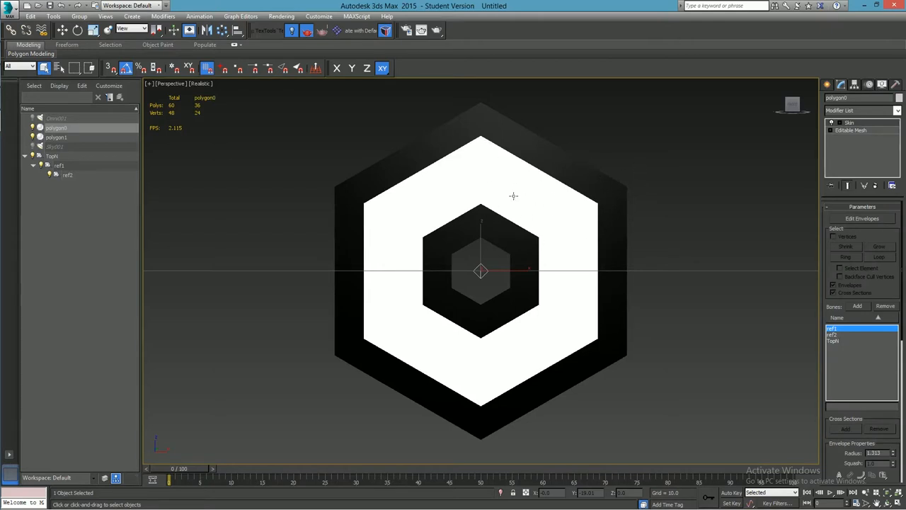
mouse_move(238, 200)
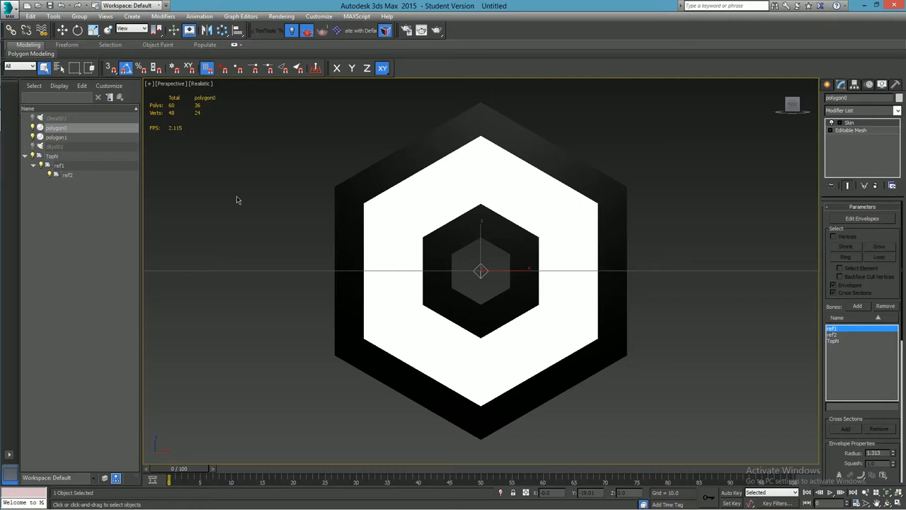
mouse_move(459, 177)
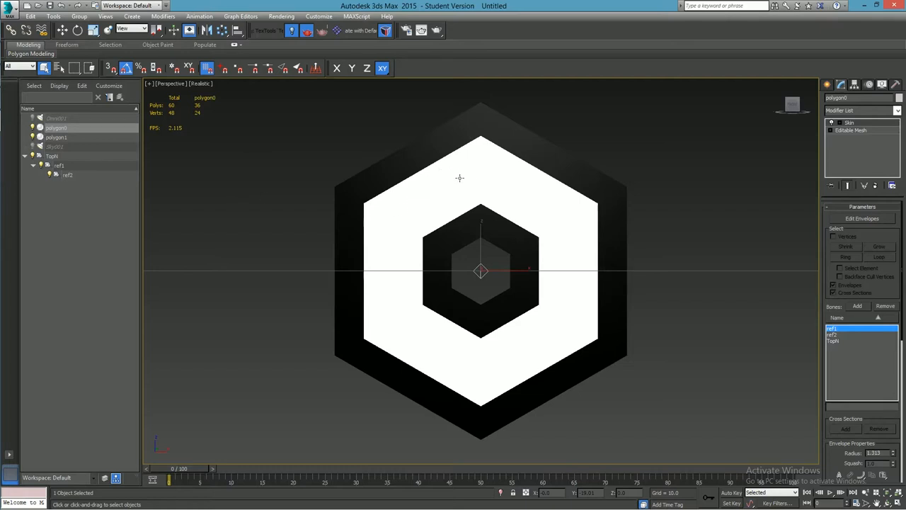
Step: Clone the selected white hexagonal ring via the viewport quad menu
right_click(459, 177)
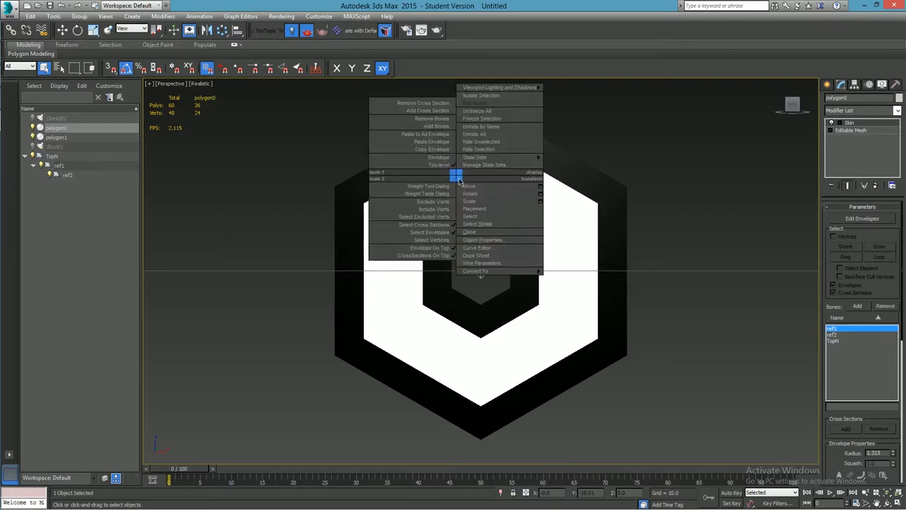
left_click(471, 233)
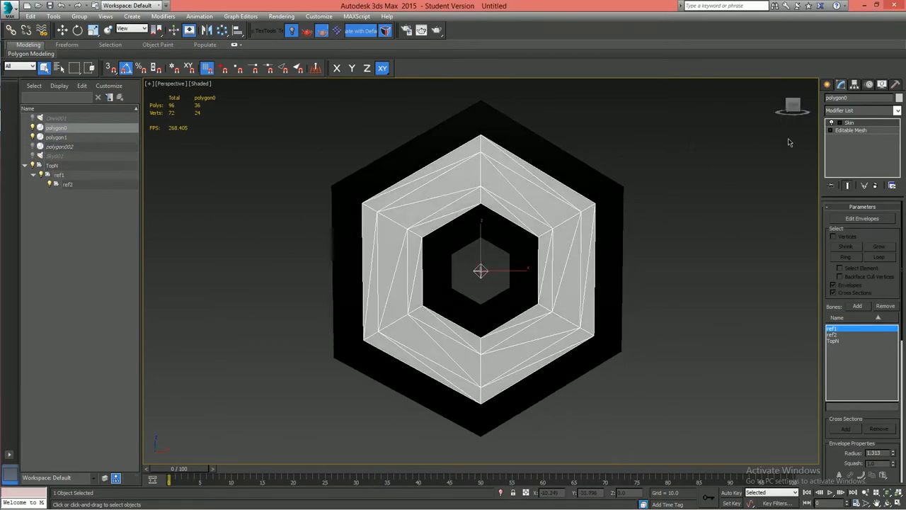
Step: Collapse the ring copy's Skin modifier stack down to a plain Editable Mesh
right_click(849, 127)
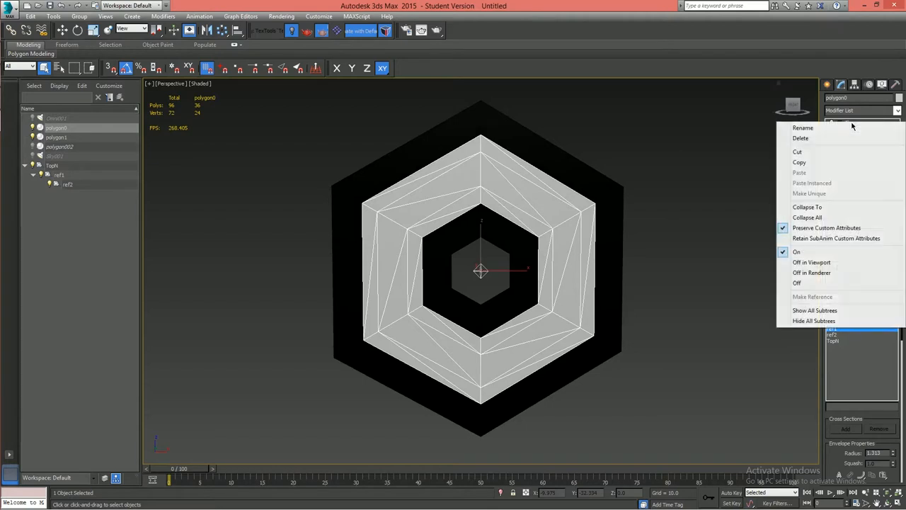
mouse_move(836, 238)
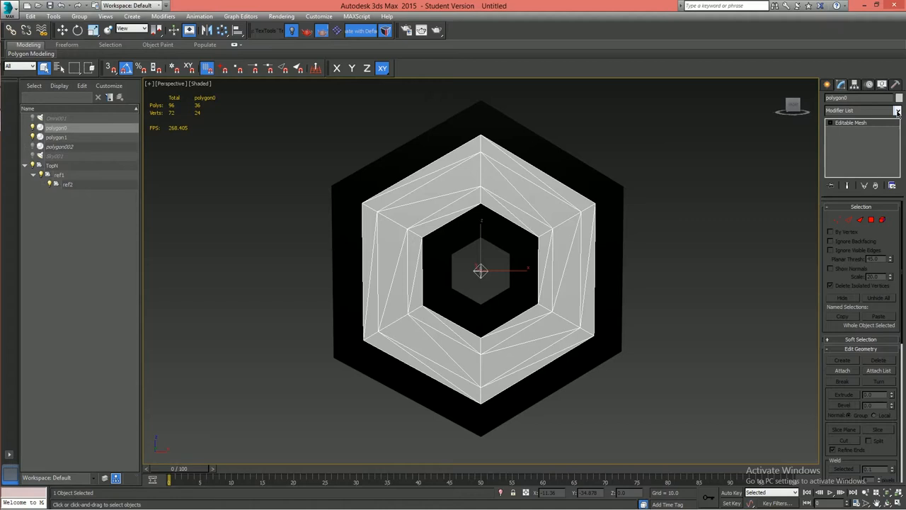
left_click(898, 111)
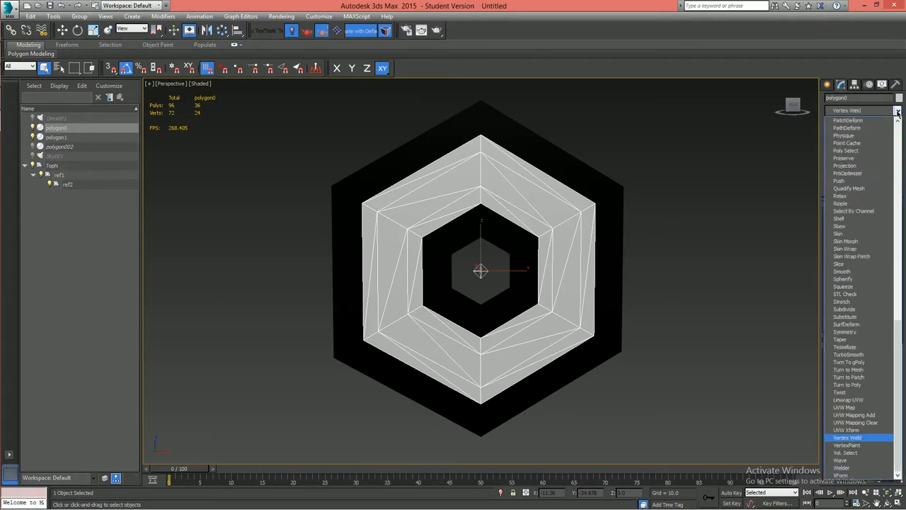
Step: Add a VertexPaint modifier on top of the ring copy's Editable Mesh
left_click(847, 445)
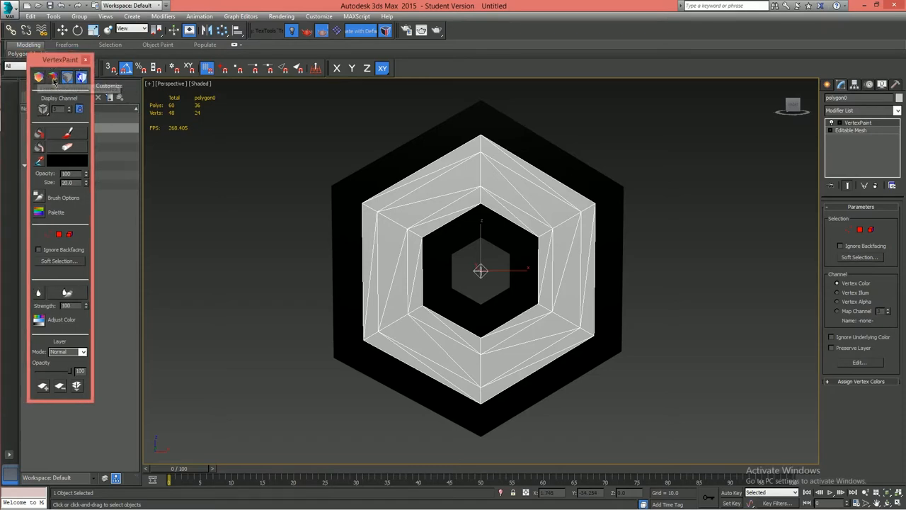
mouse_move(53, 78)
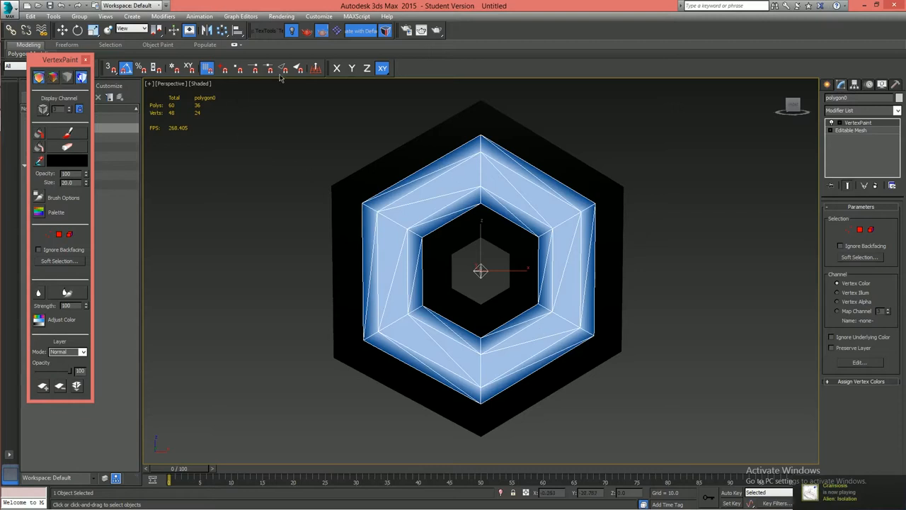
mouse_move(377, 170)
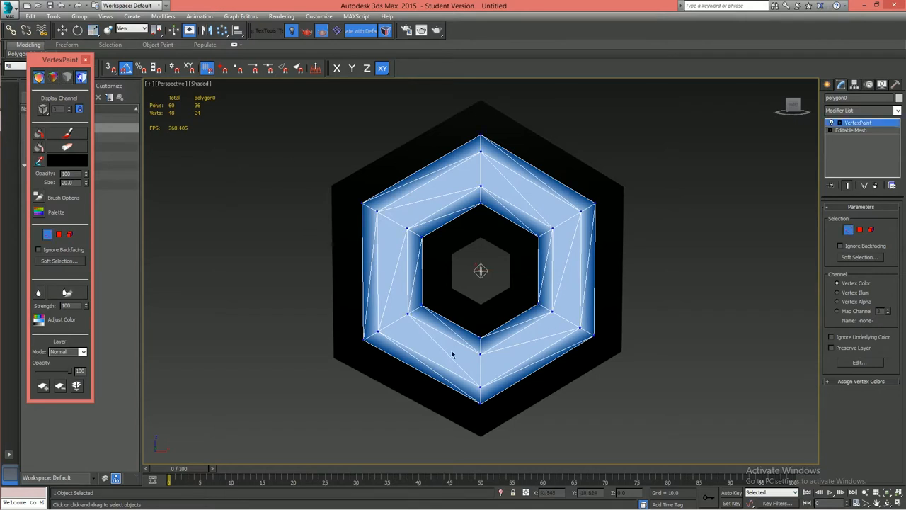
mouse_move(456, 206)
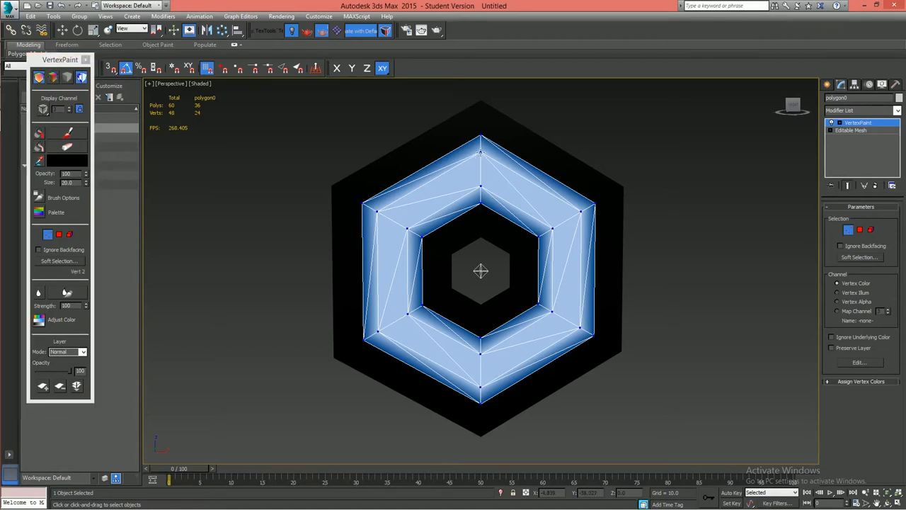
mouse_move(459, 186)
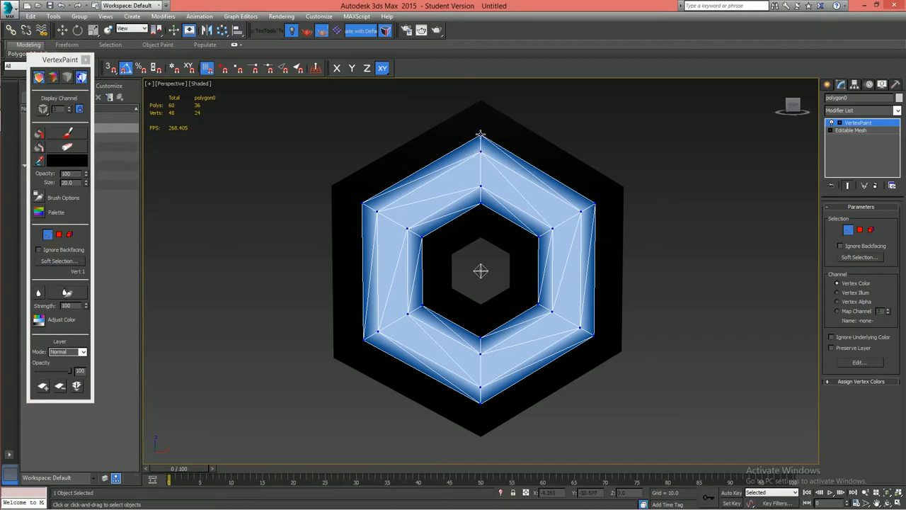
mouse_move(459, 160)
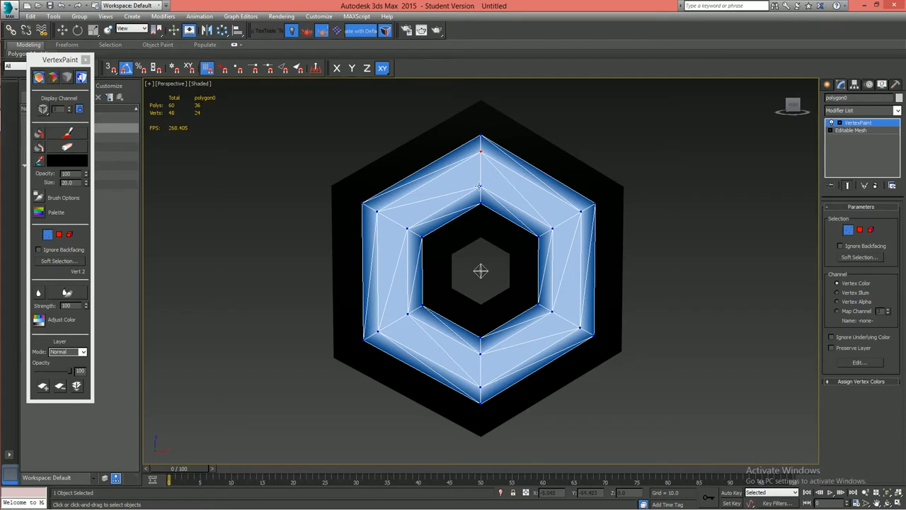
Step: Select ring vertices until 12 Verts Selected, ready to choose a layer blend mode
left_click(552, 229)
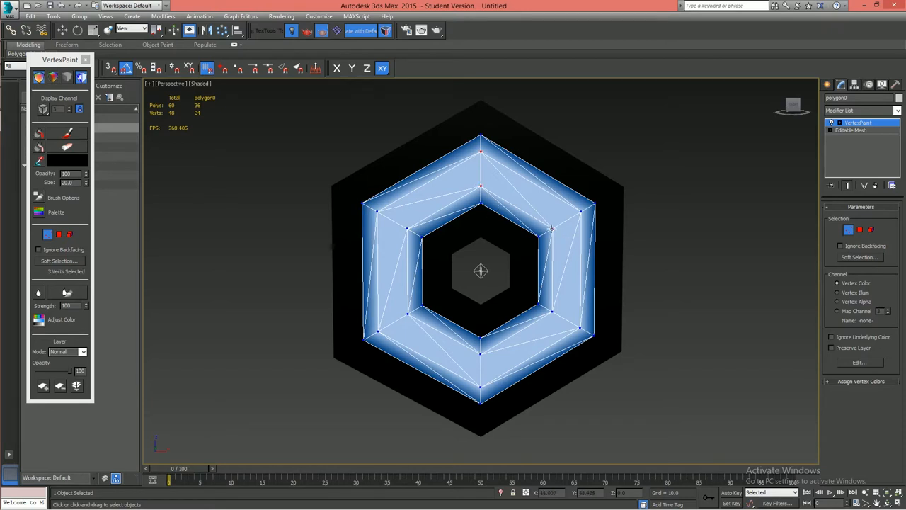
left_click(551, 311)
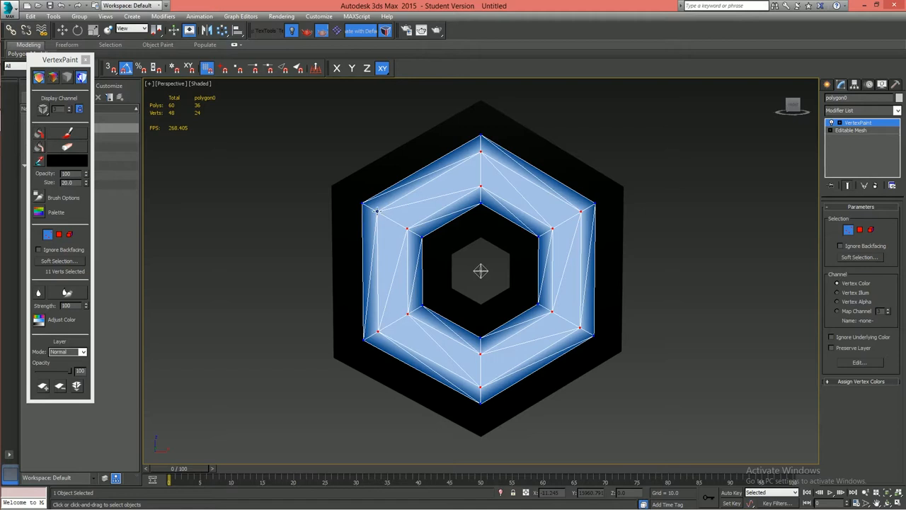
left_click(376, 211)
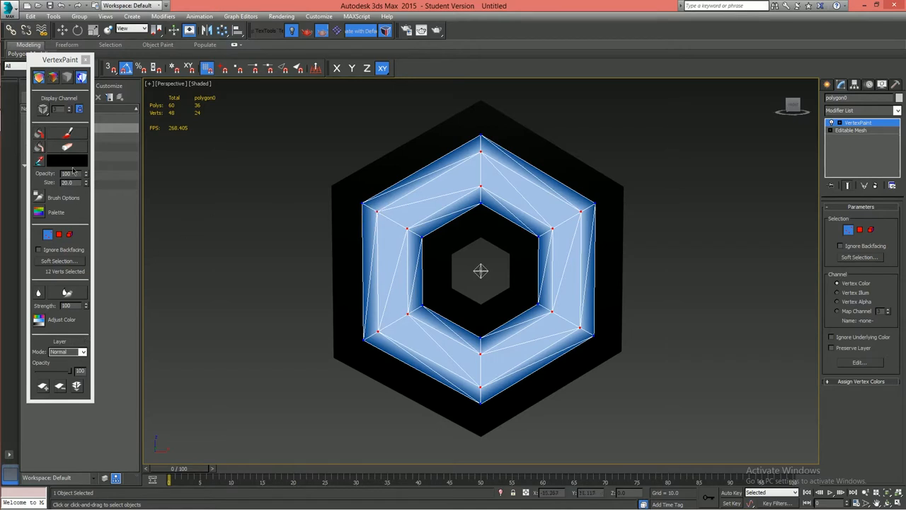
left_click(82, 351)
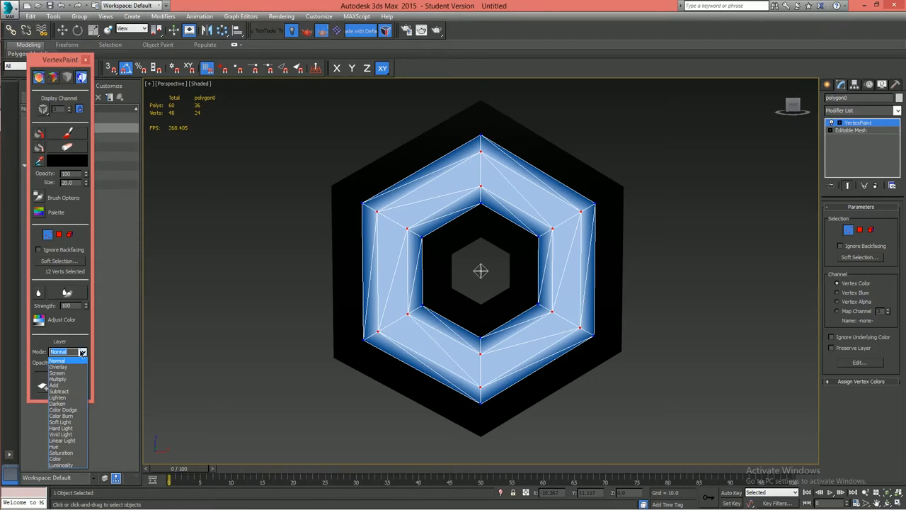
left_click(82, 351)
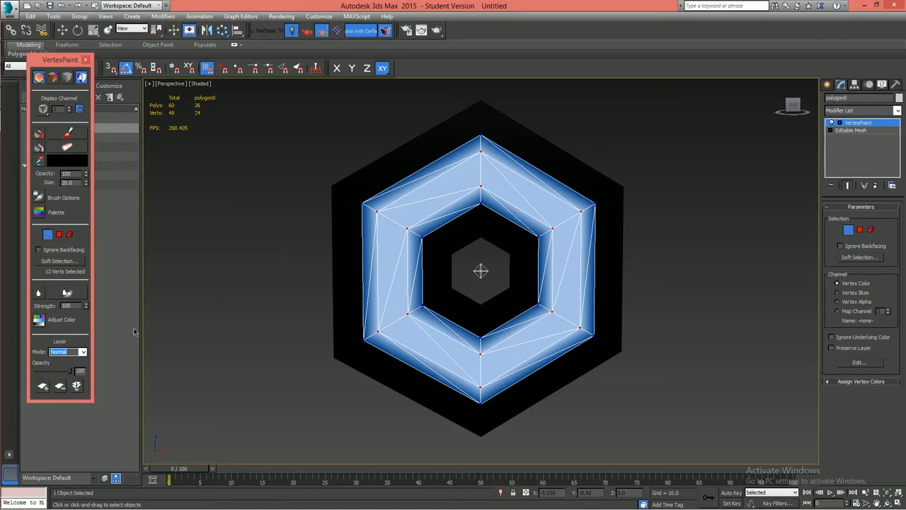
left_click(82, 351)
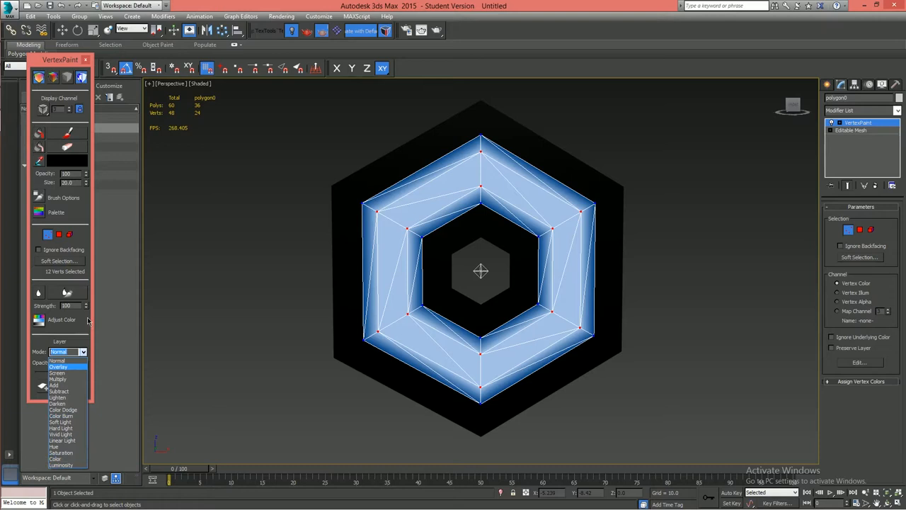
mouse_move(246, 185)
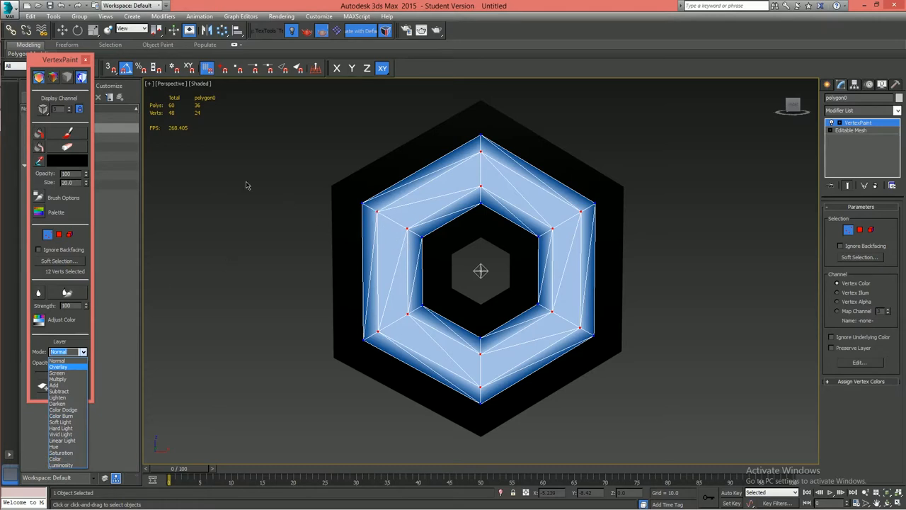
left_click(82, 351)
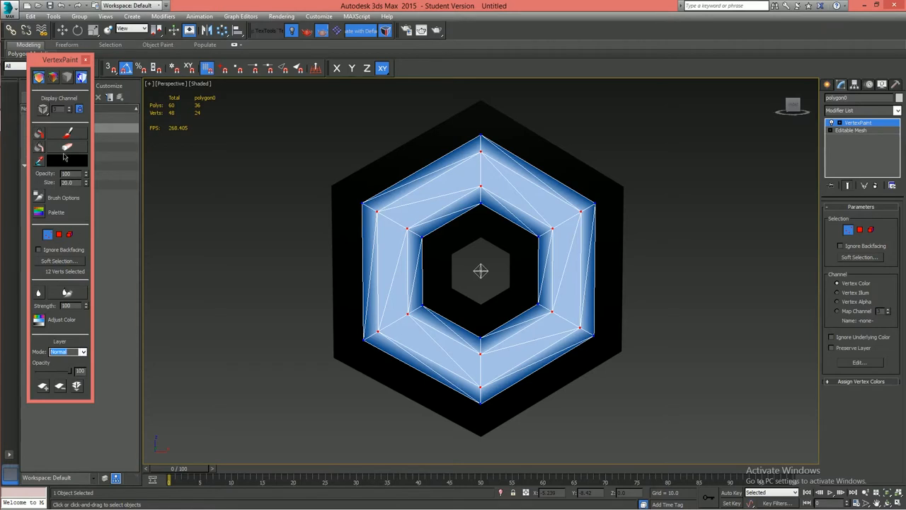
Step: Choose pure red in the Color Selector as the vertex paint colour
left_click(68, 160)
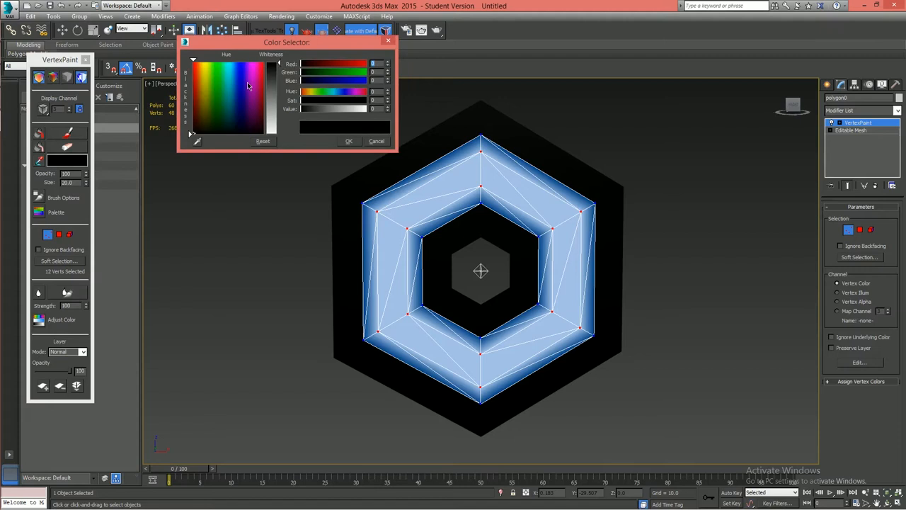
left_click(191, 62)
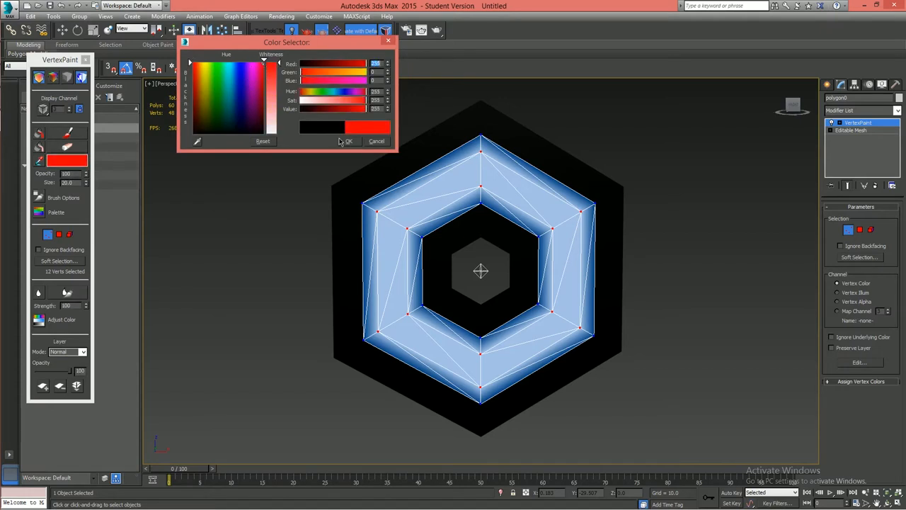
left_click(348, 142)
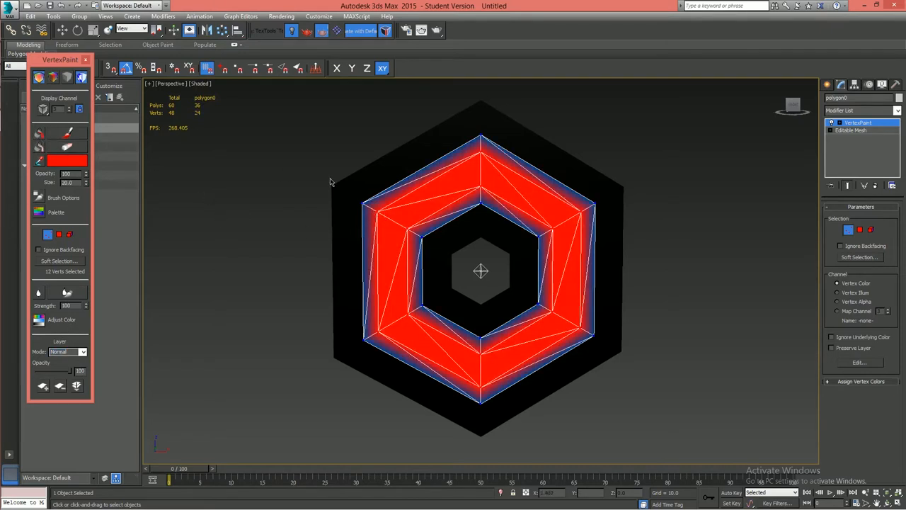
mouse_move(261, 282)
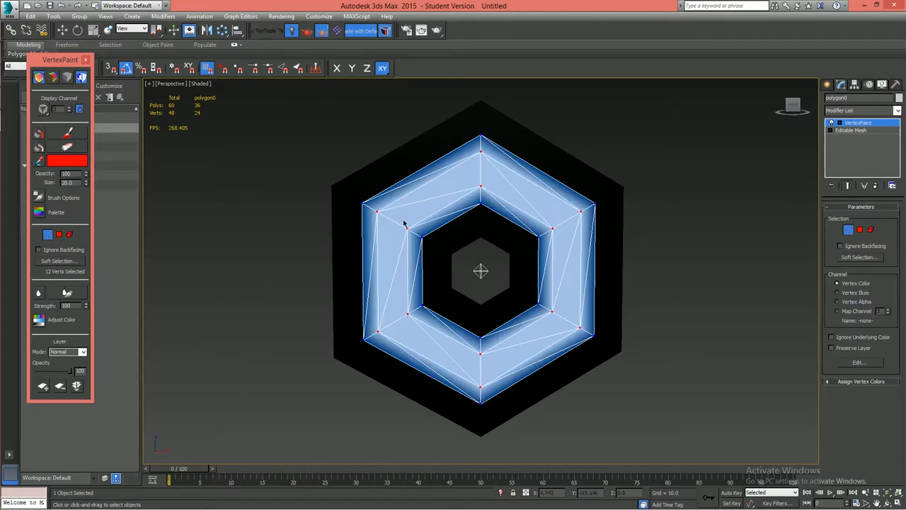
Step: Select four corner vertices of the ring and switch the paint layer's blend mode
left_click(376, 209)
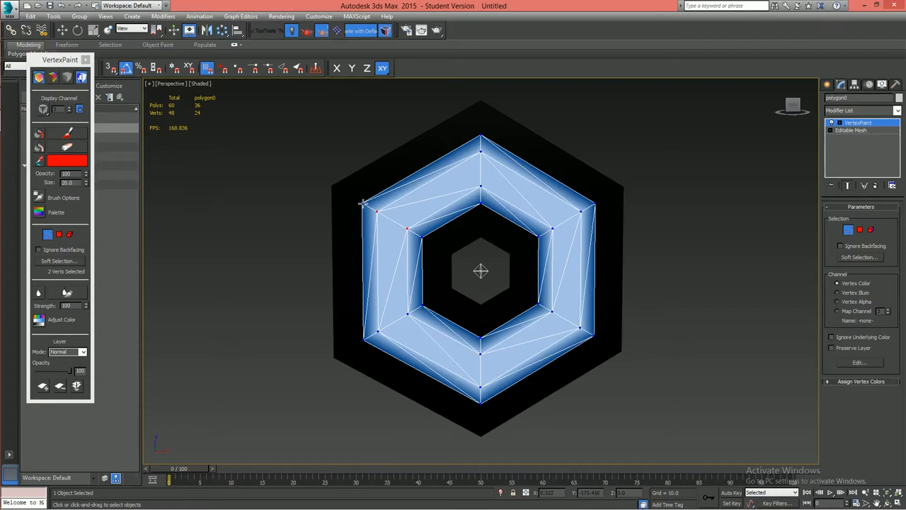
left_click(481, 133)
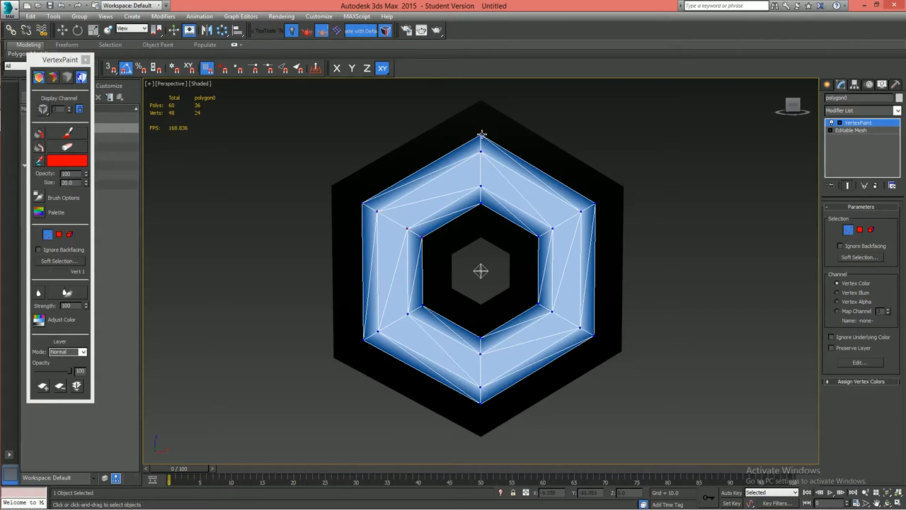
left_click(481, 145)
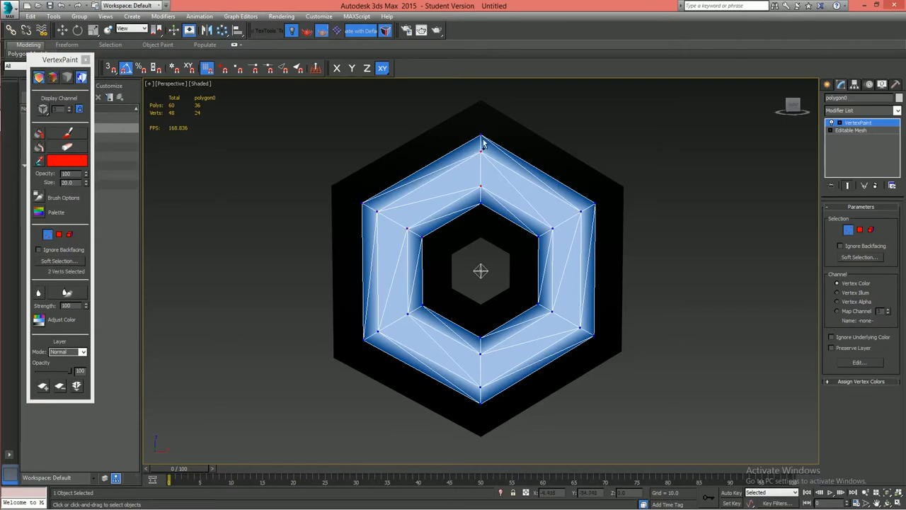
left_click(470, 212)
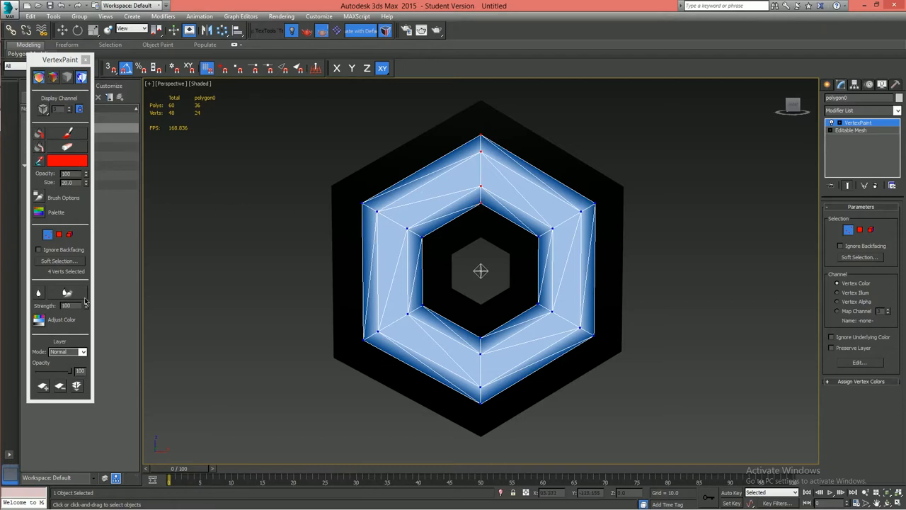
left_click(68, 351)
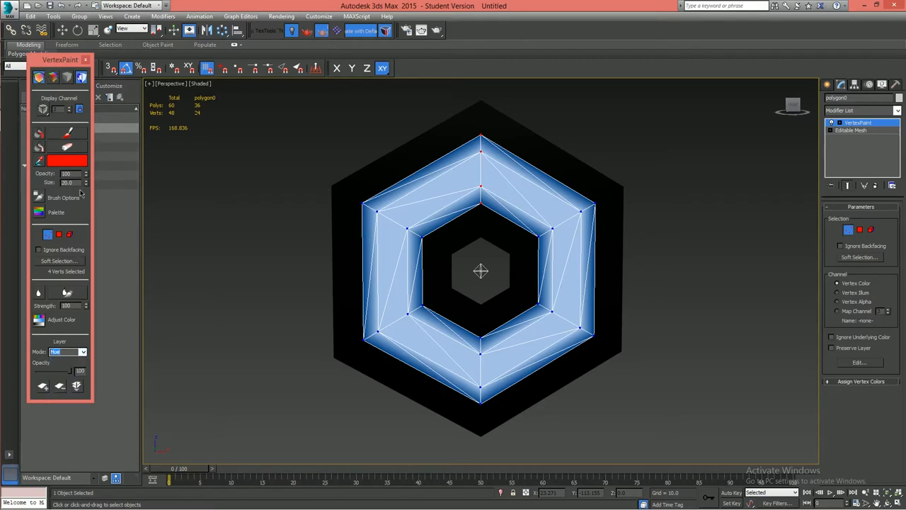
mouse_move(93, 204)
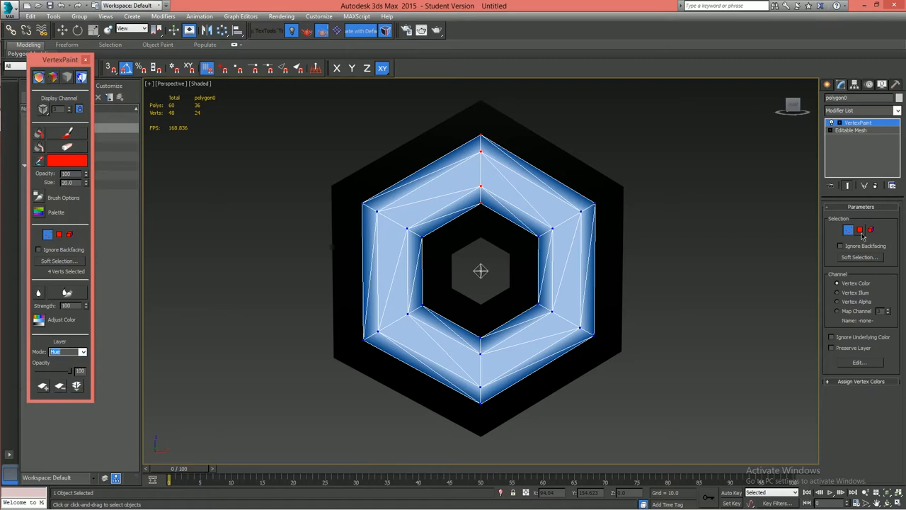
mouse_move(547, 206)
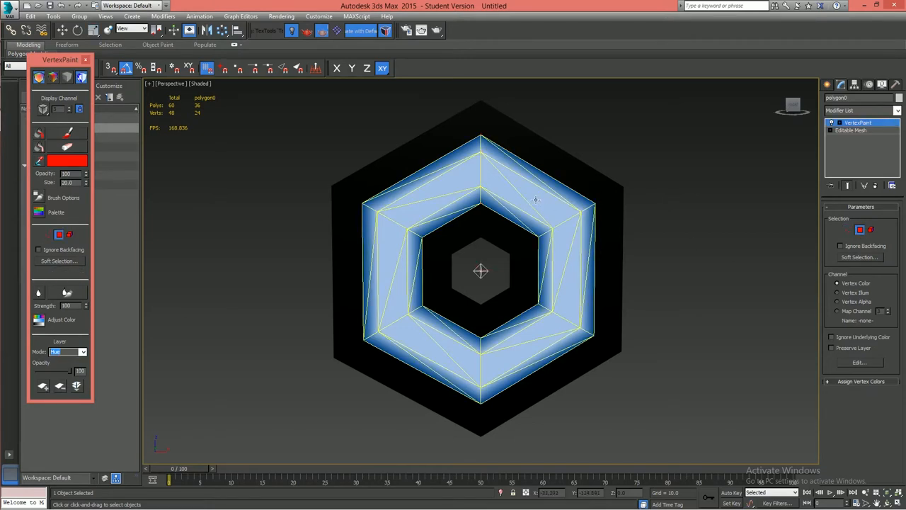
Step: Apply red vertex colour to the selected top vertices of the reflector ring
left_click(546, 198)
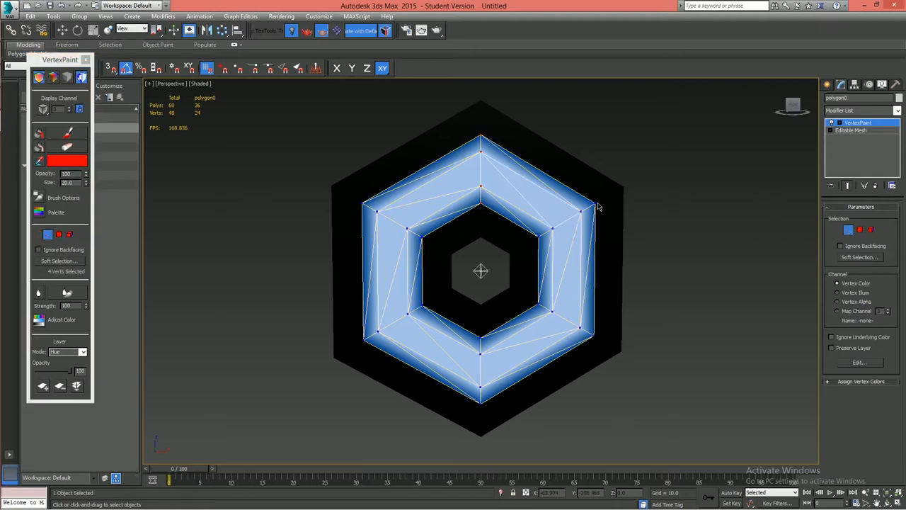
mouse_move(238, 176)
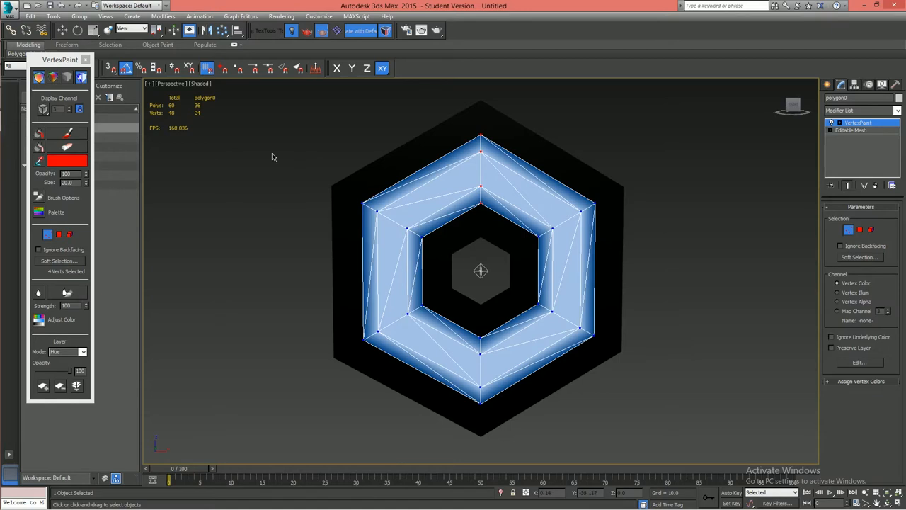
mouse_move(92, 351)
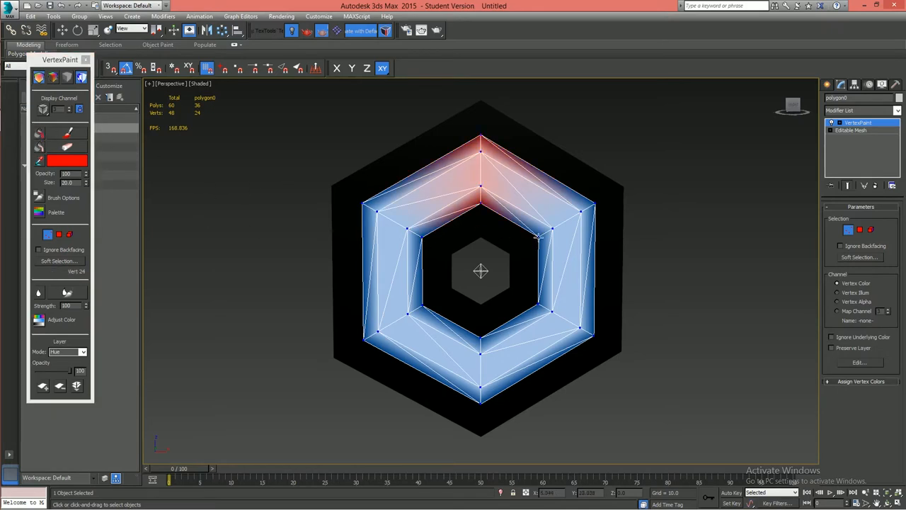
Step: Paint the upper-right vertices orange, then choose yellow and paint the right-side vertices
left_click(595, 204)
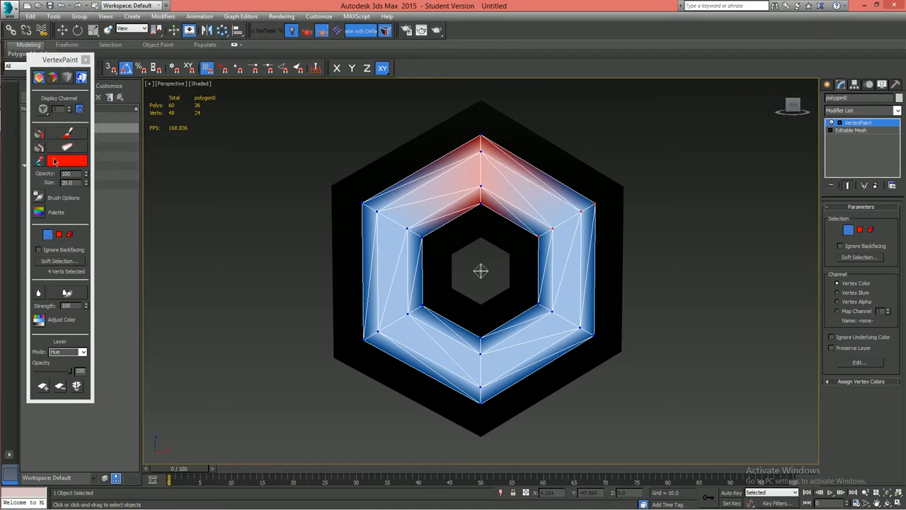
left_click(68, 160)
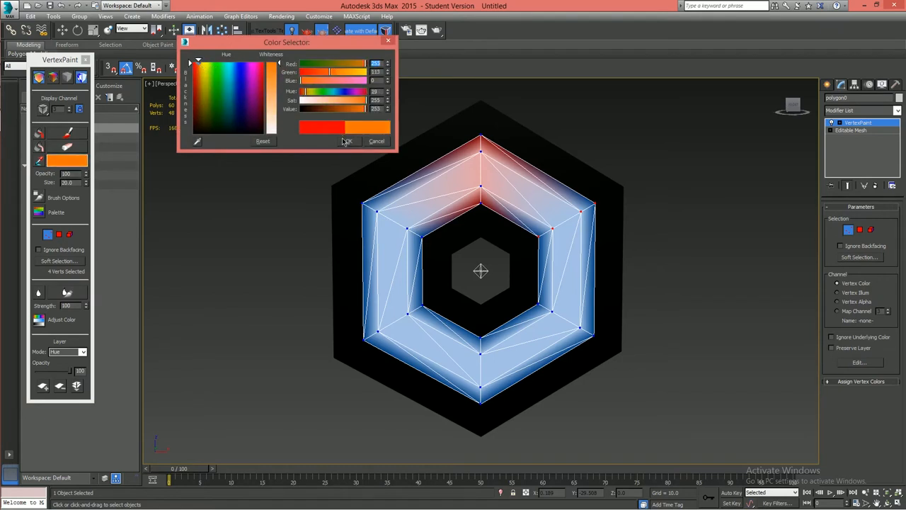
left_click(345, 141)
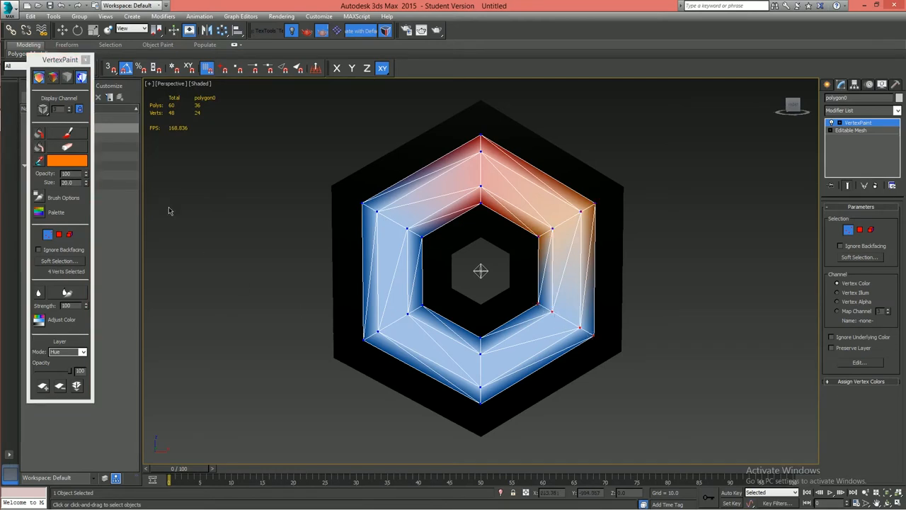
left_click(68, 160)
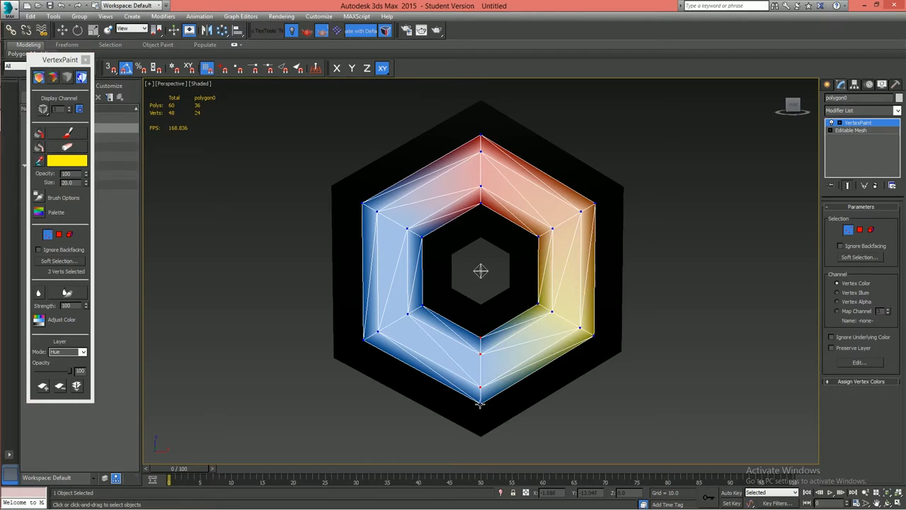
left_click(68, 161)
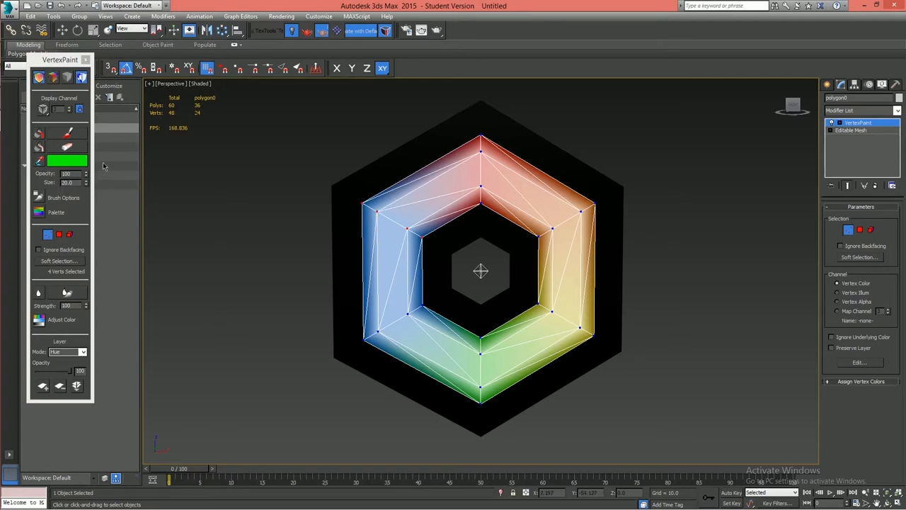
Step: Choose purple in the Color Selector as the next paint colour after painting the bottom green
left_click(68, 160)
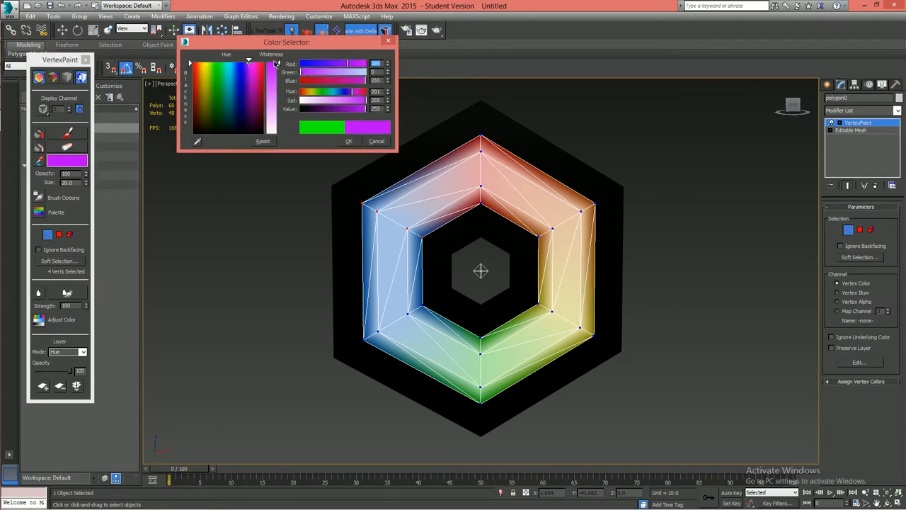
Step: Confirm purple and apply it to the left-side vertices of the ring
left_click(348, 142)
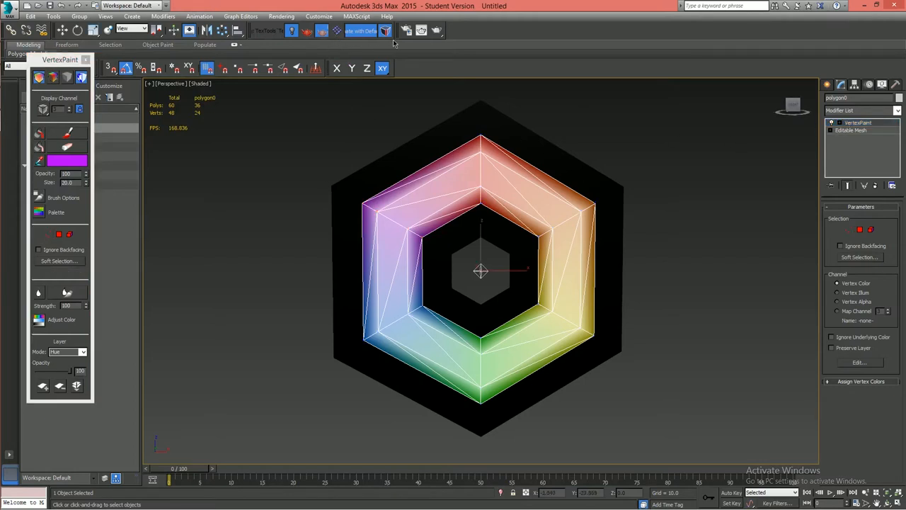
left_click(385, 31)
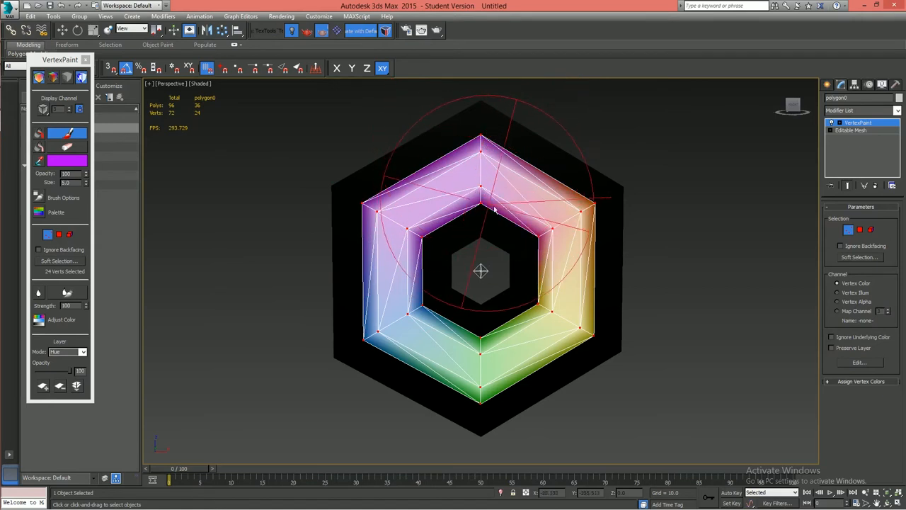
Step: Stroke a soft VertexPaint brush across the ring to blend adjacent rainbow colours
left_click_drag(481, 205, 510, 354)
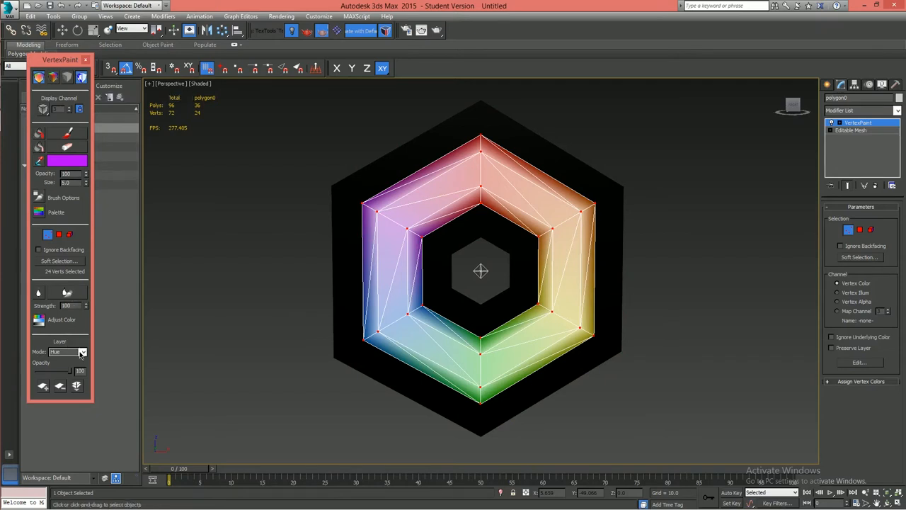
Step: Close the VertexPaint floater to finish vertex painting
left_click(82, 351)
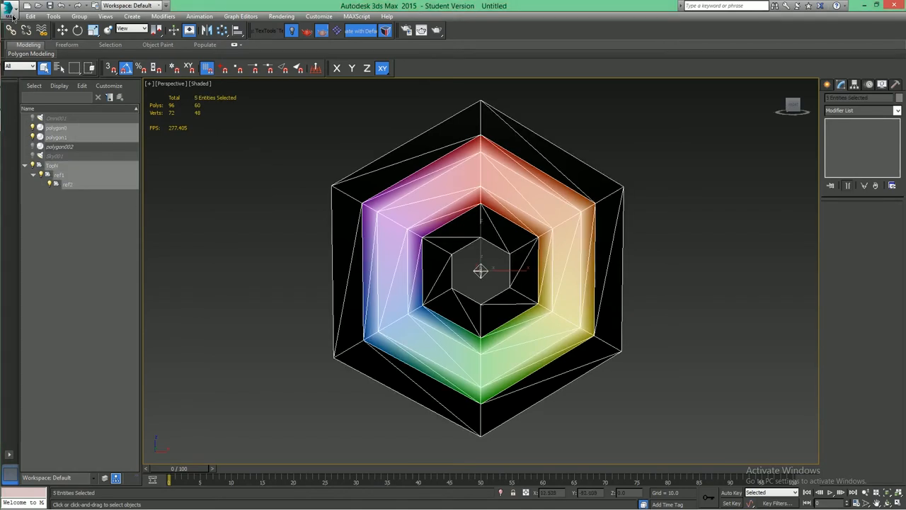
Step: Export the scene as an Autodesk Collada DAE file to the Desktop with default options
left_click(10, 10)
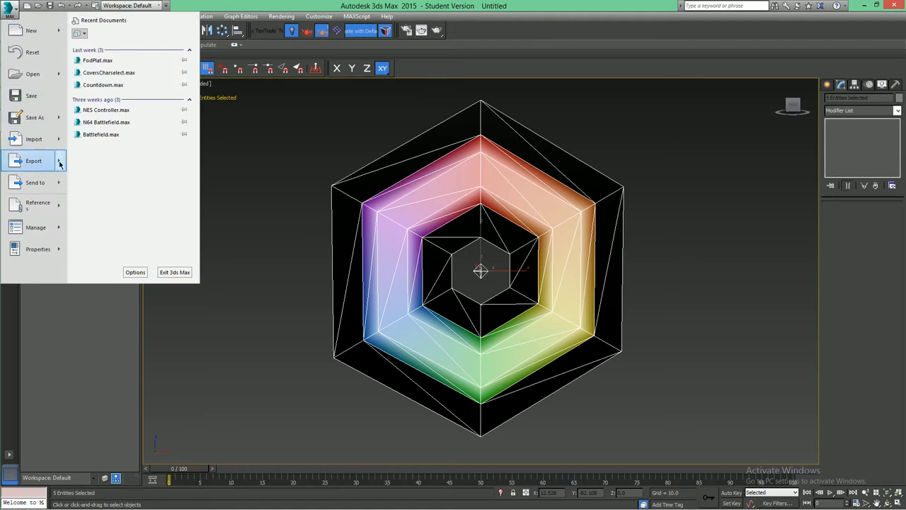
left_click(34, 162)
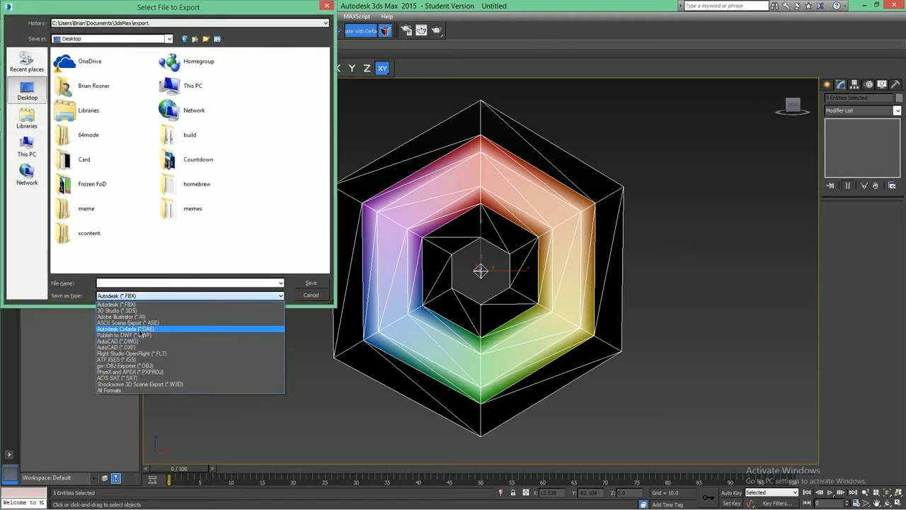
left_click(125, 329)
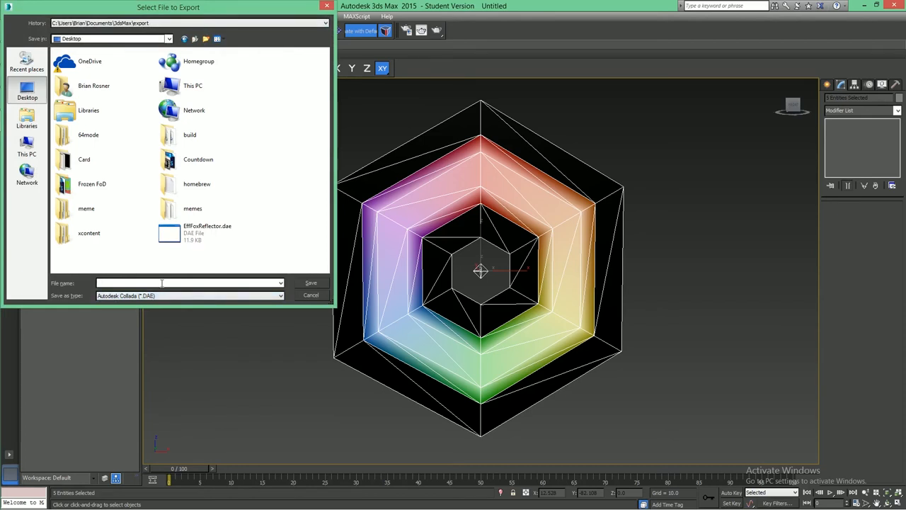
left_click(187, 284)
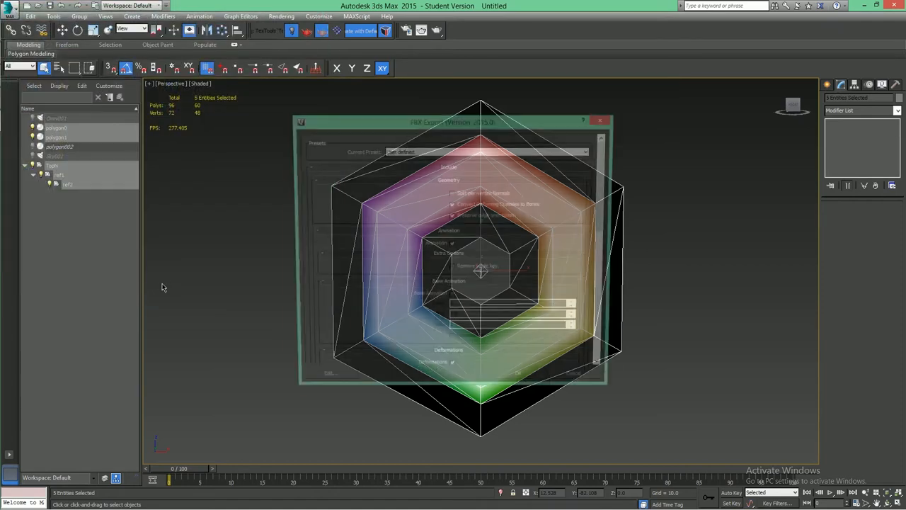
left_click(600, 119)
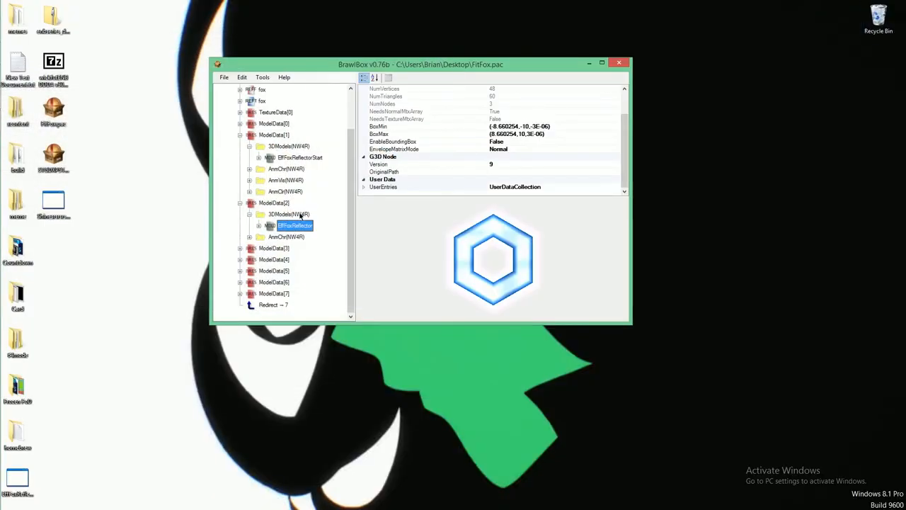
Step: Reimport the reflector model's meshes in BrawlBox from the exported desktop DAE file
right_click(294, 226)
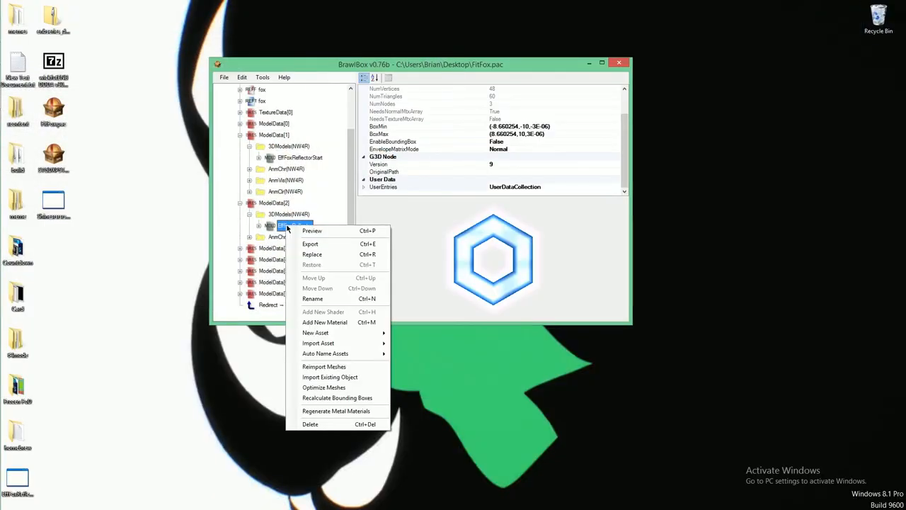
mouse_move(323, 365)
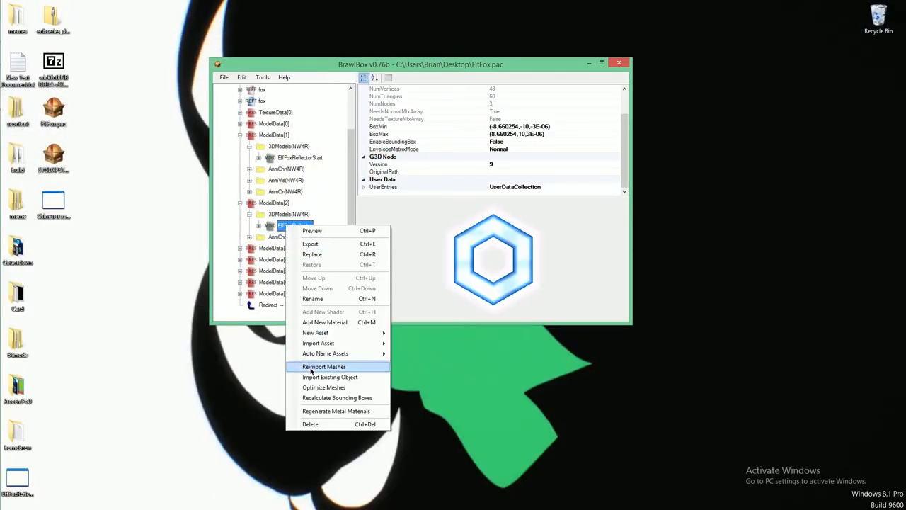
left_click(323, 365)
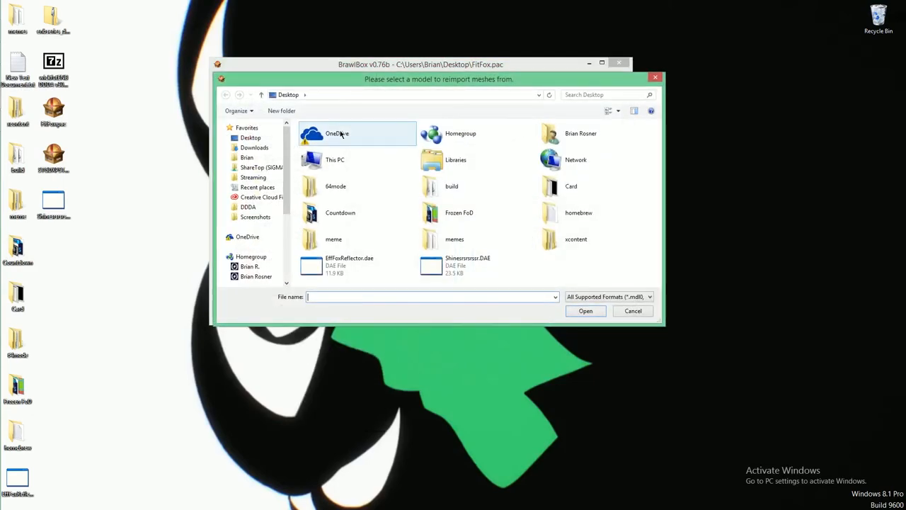
left_click(467, 267)
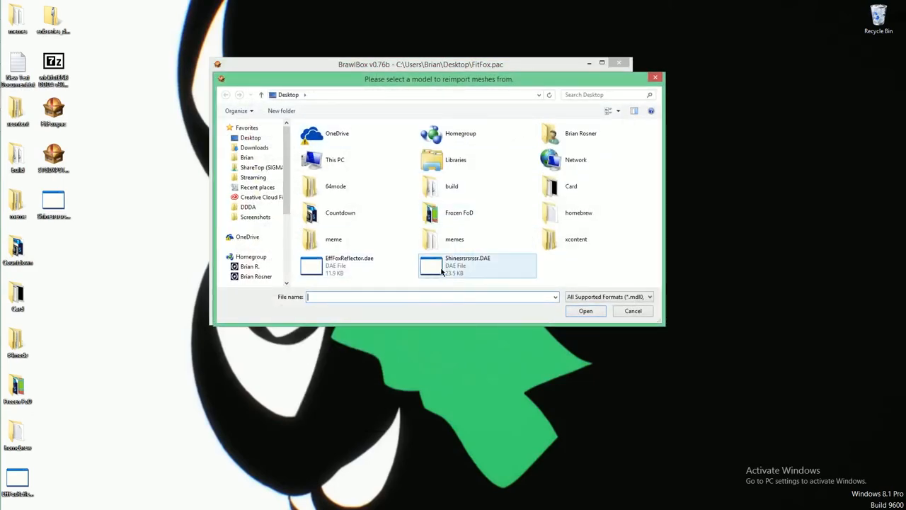
double_click(476, 267)
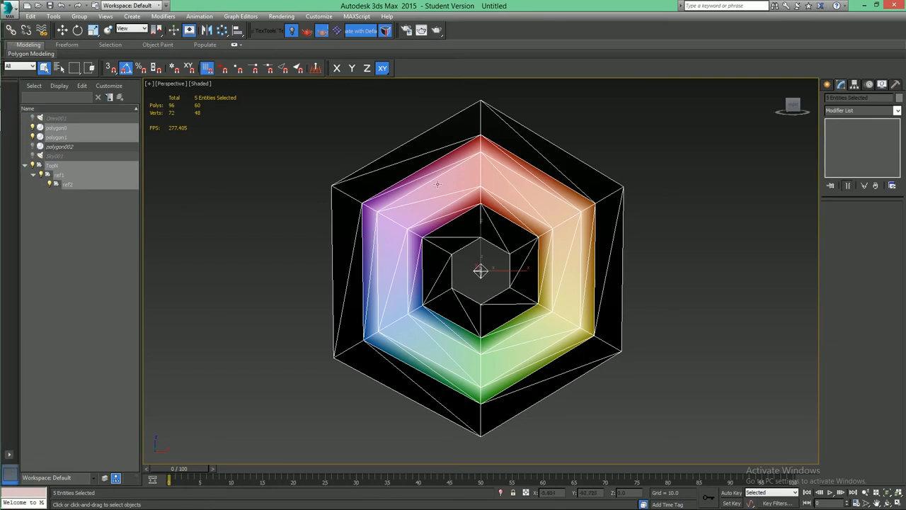
Step: Re-export the scene over the existing desktop DAE file, confirming the replace
left_click(12, 5)
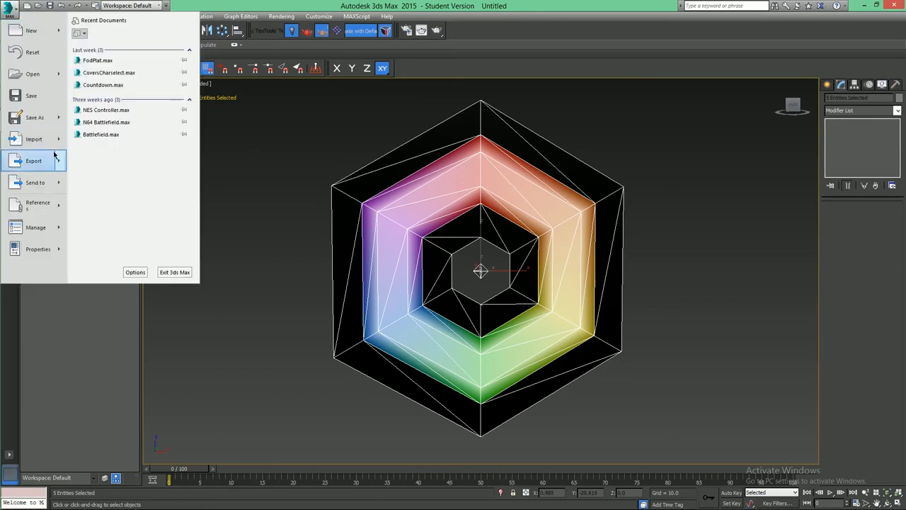
left_click(34, 161)
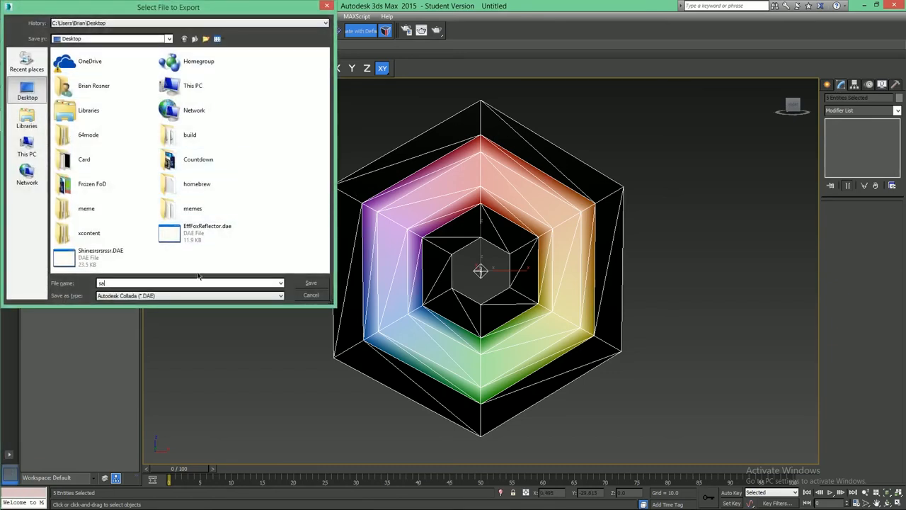
left_click(311, 283)
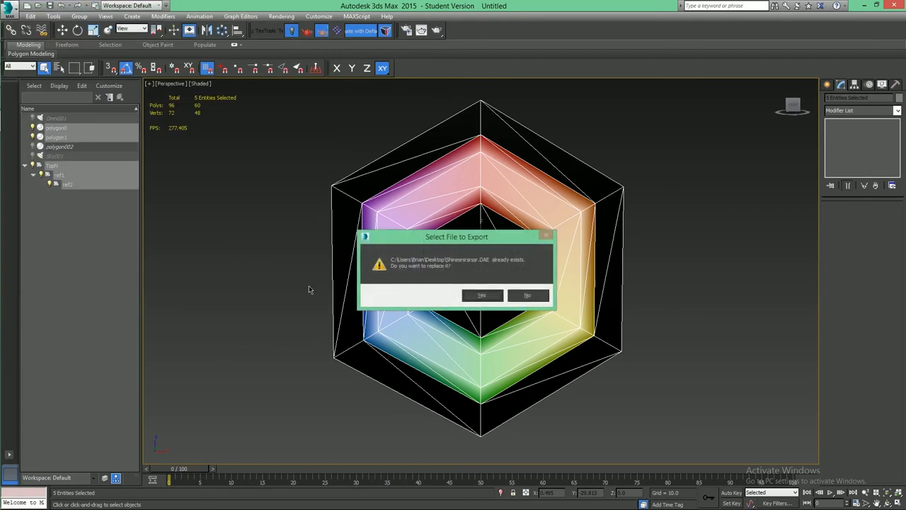
left_click(482, 296)
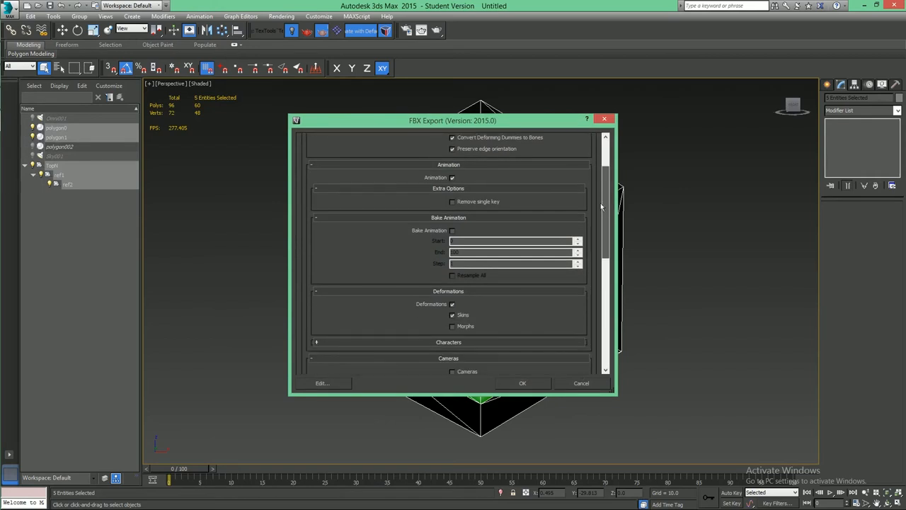
Step: Review the FBX Export options (Deformations, Units, Axis Conversion, Collada) and confirm the export
scroll("down", 3)
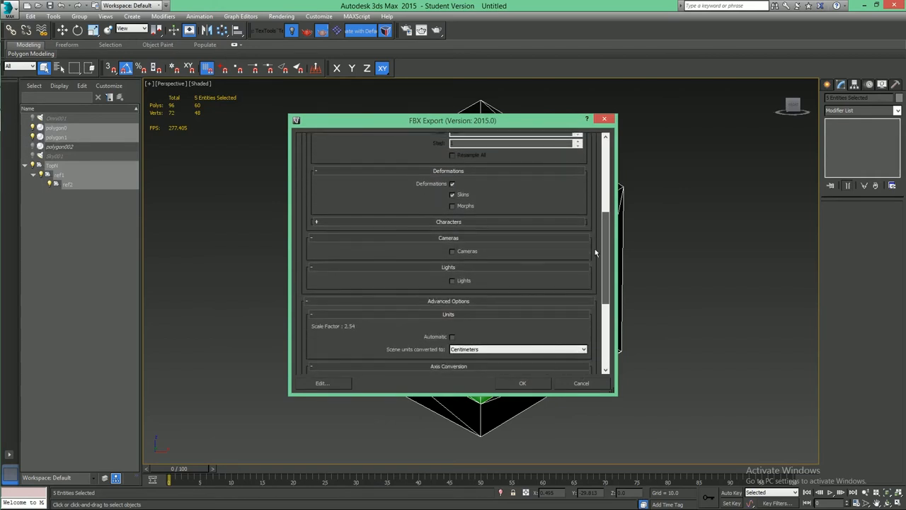
scroll("down", 3)
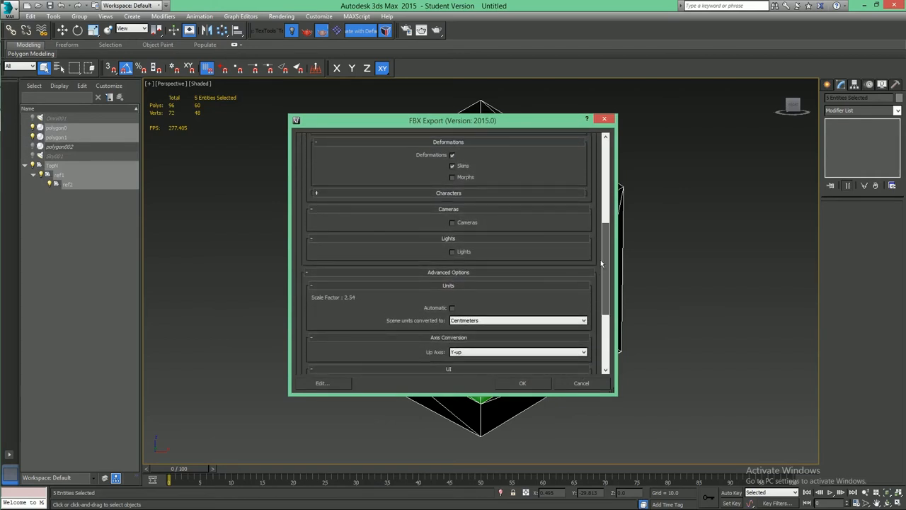
scroll("down", 3)
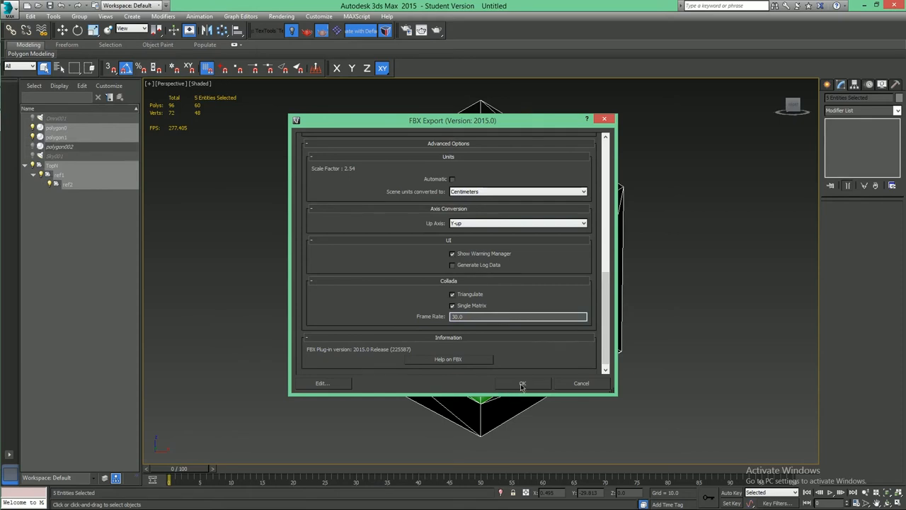
left_click(522, 382)
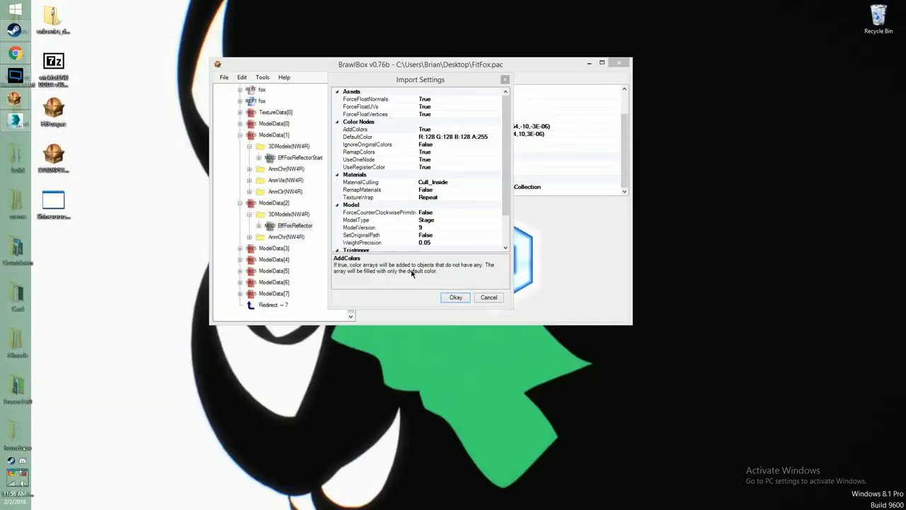
mouse_move(425, 314)
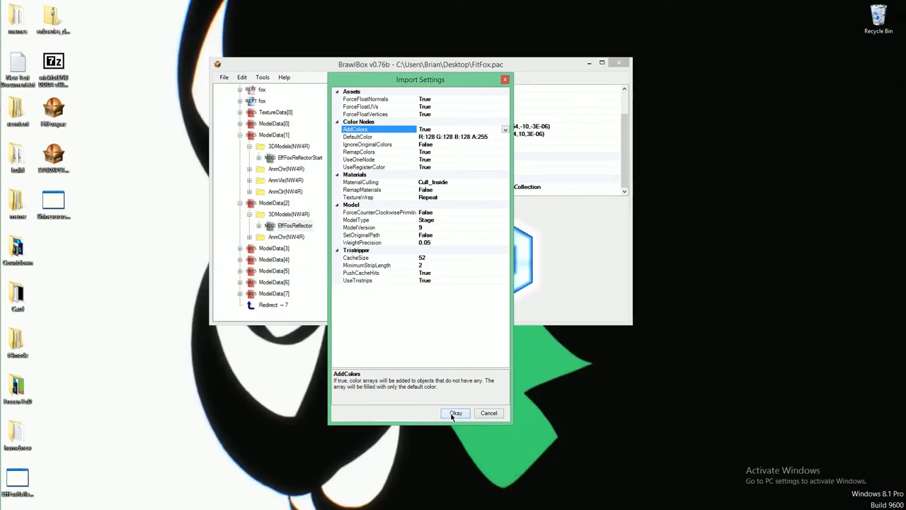
Step: Confirm the DAE import and expand the reflector model under ModelData[2]'s 3DModels group
left_click(456, 414)
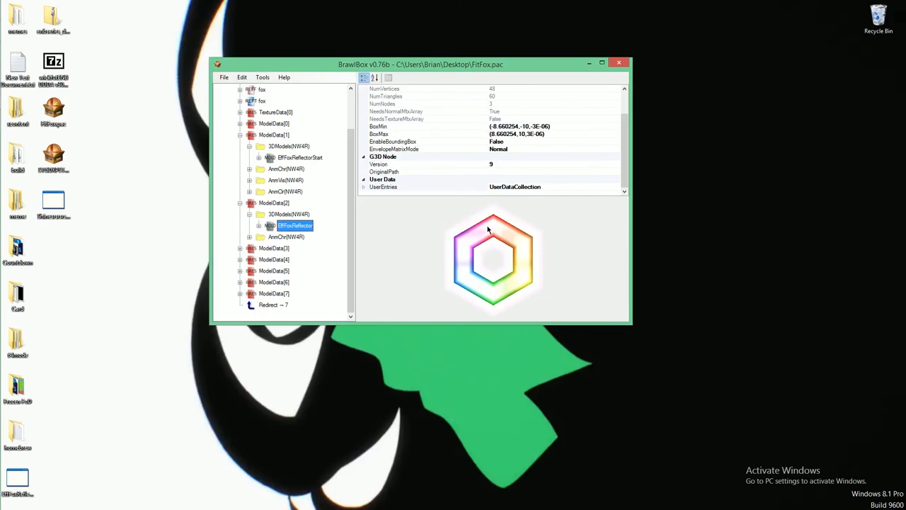
left_click(289, 214)
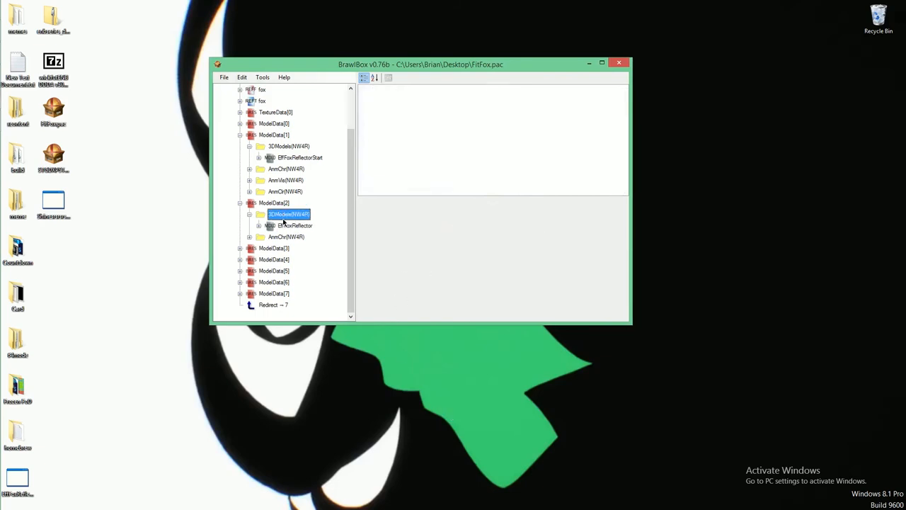
left_click(289, 214)
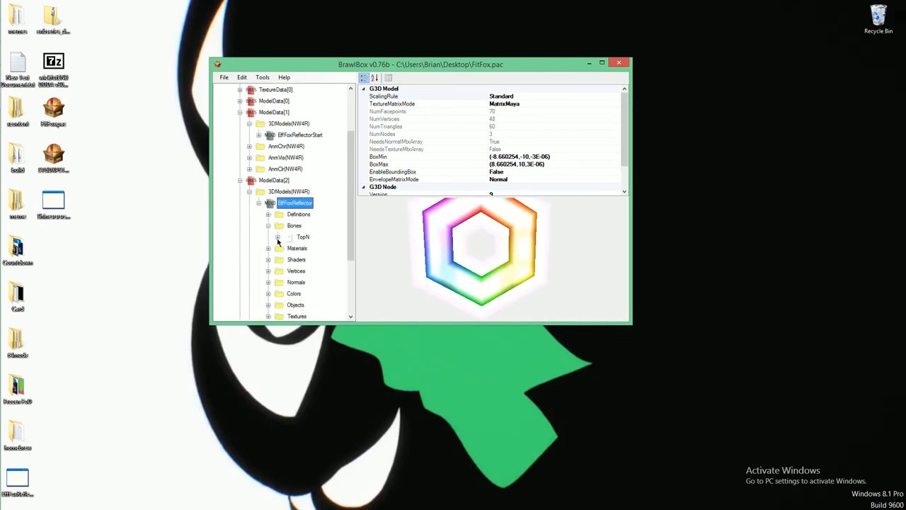
Step: Compare the reflector bone with the original and set BillboardSetting to StandardPerspective
left_click(309, 247)
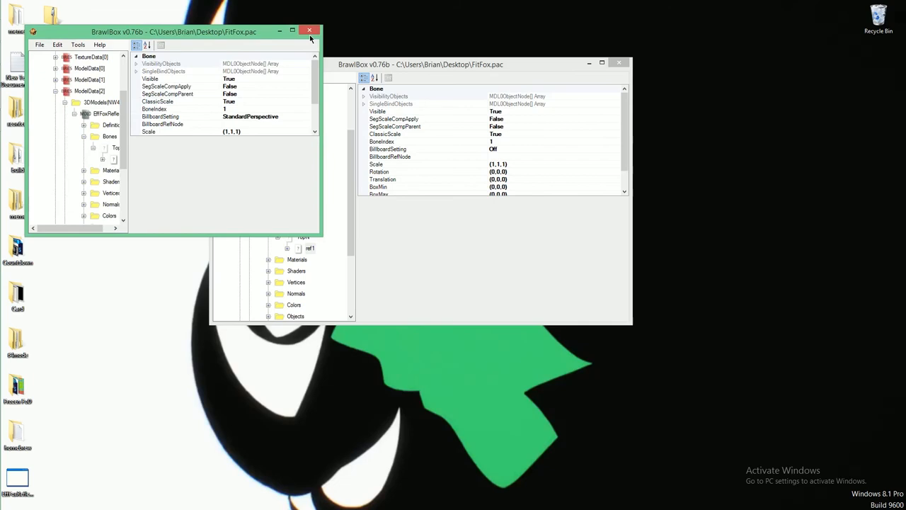
left_click(309, 31)
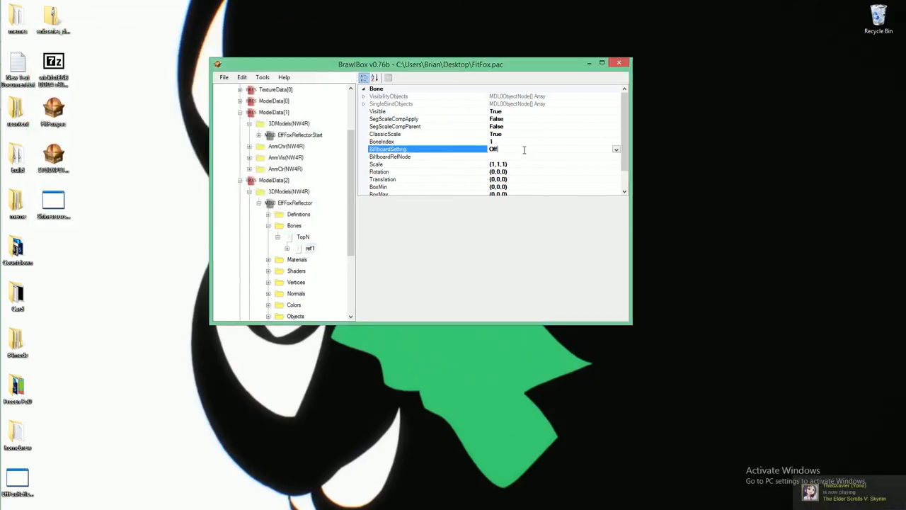
left_click(615, 150)
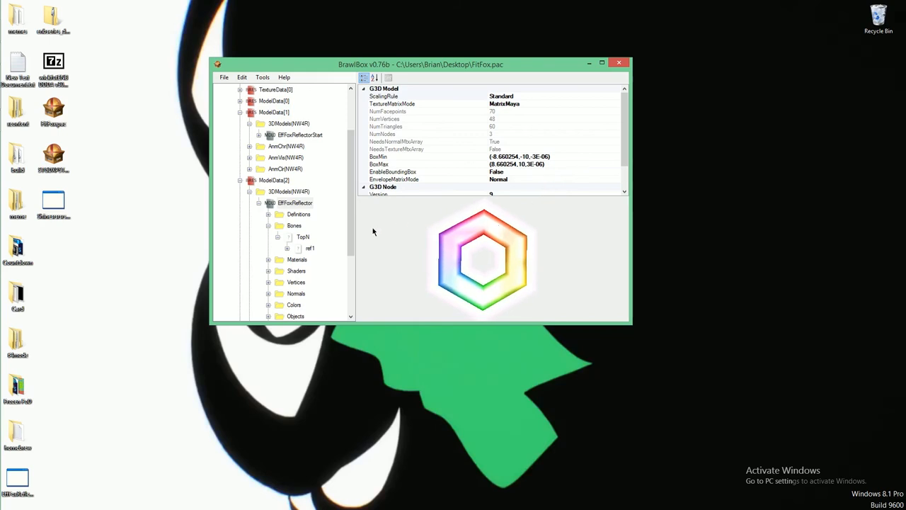
left_click(295, 204)
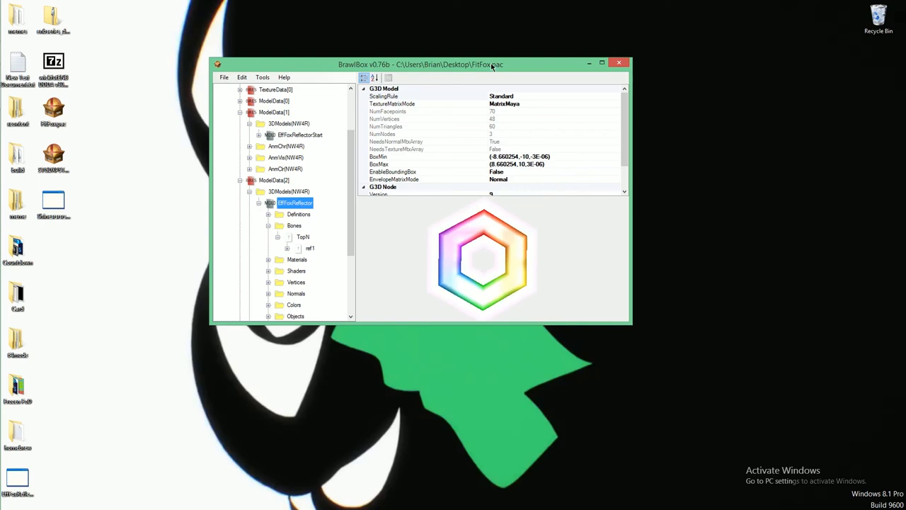
mouse_move(487, 249)
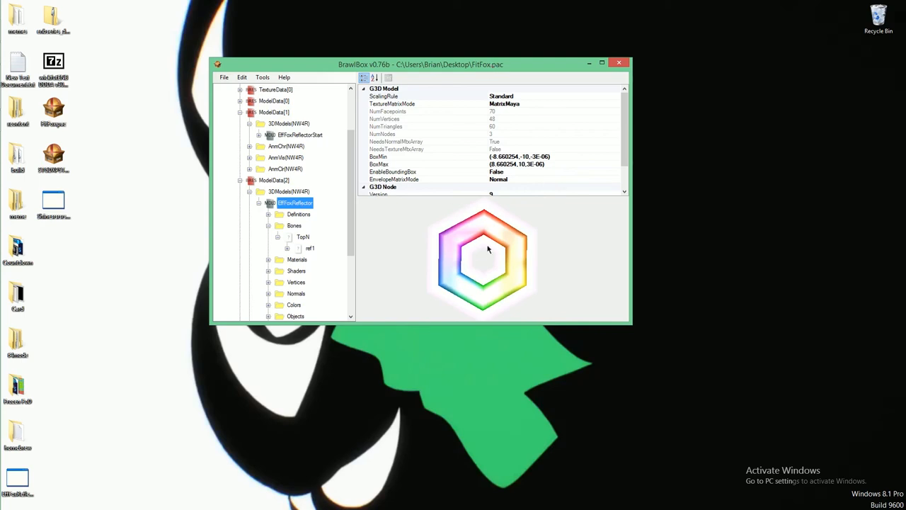
mouse_move(428, 114)
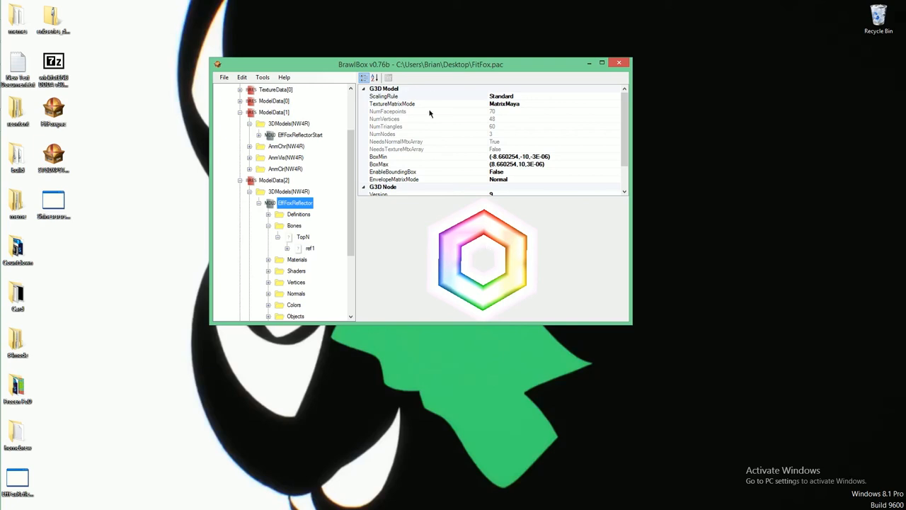
mouse_move(473, 155)
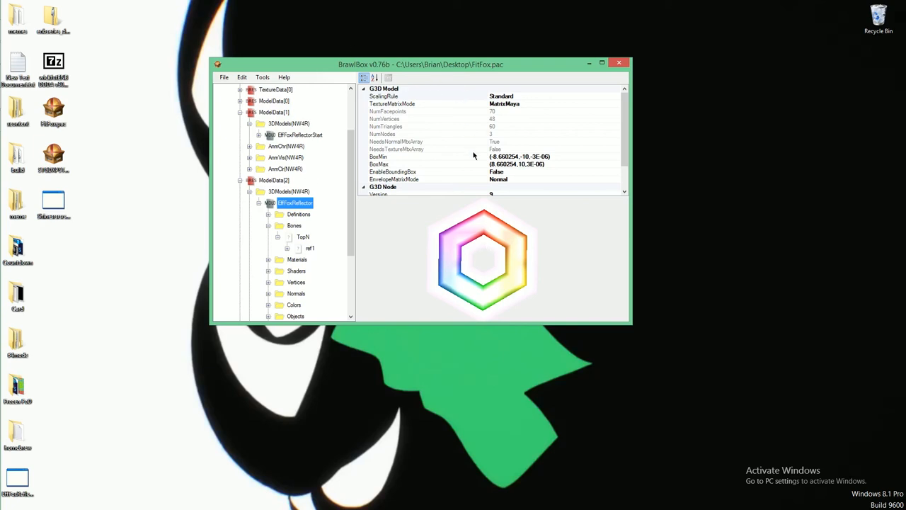
mouse_move(315, 191)
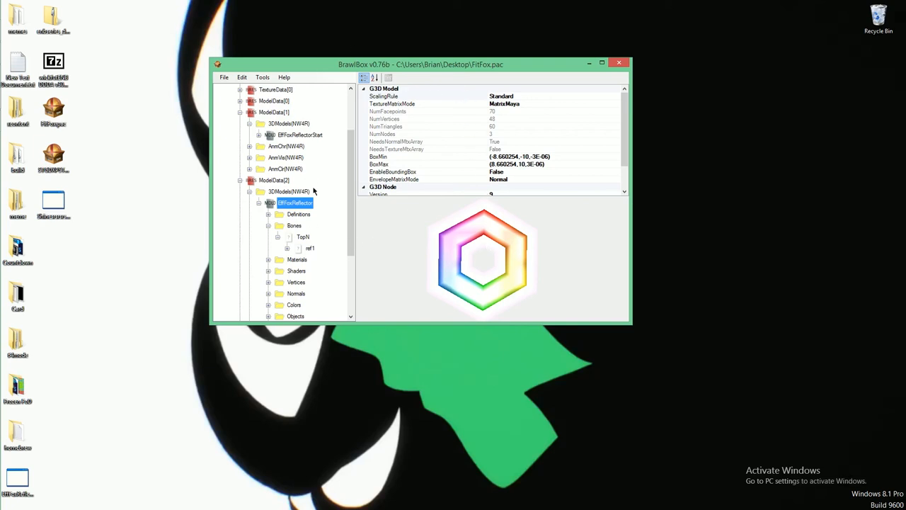
scroll("down", 3)
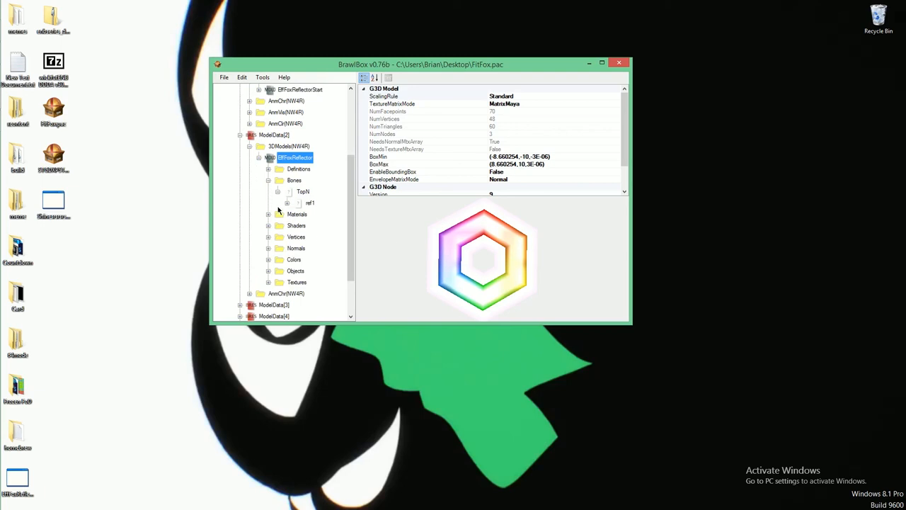
Step: Inspect the reflector's bones, first material and rainbow vertex colour set, then reselect the model
left_click(289, 204)
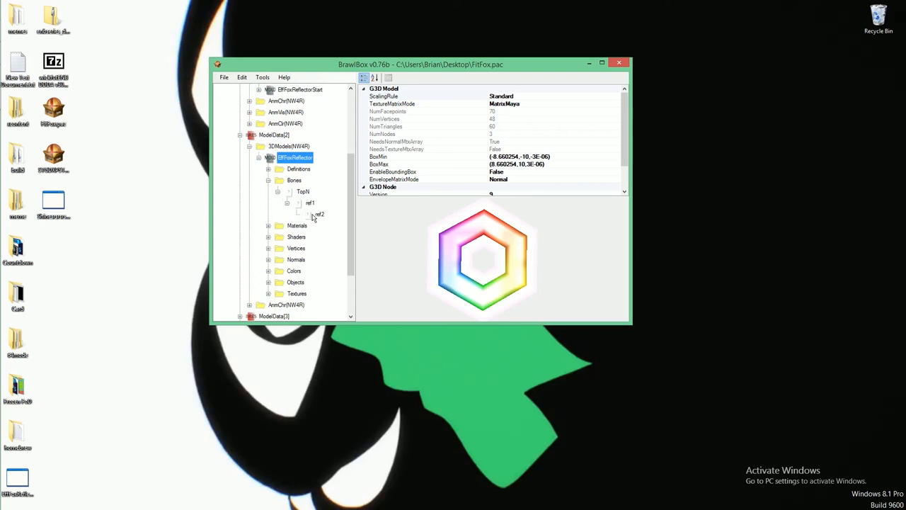
left_click(310, 203)
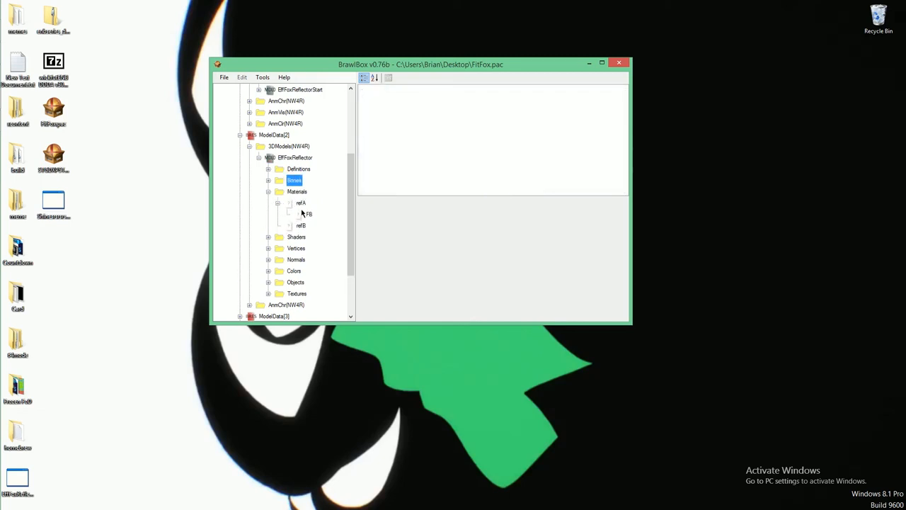
left_click(300, 204)
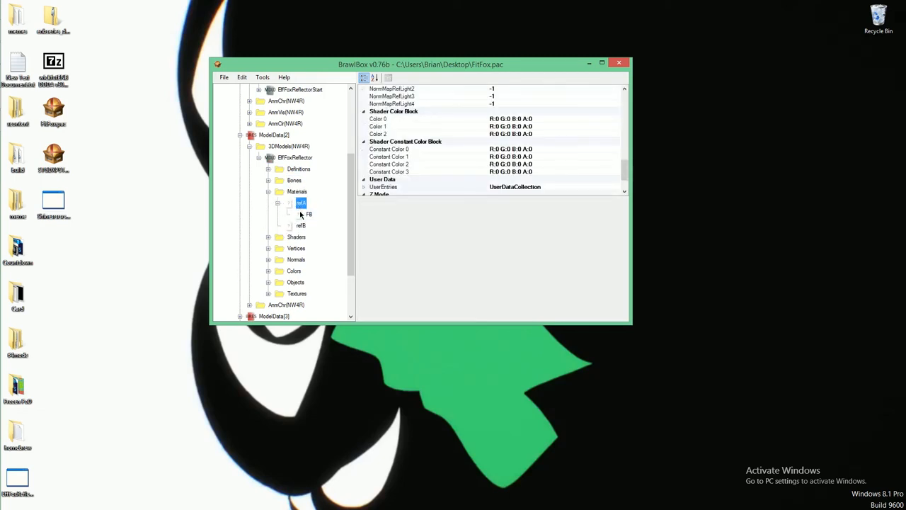
left_click(295, 157)
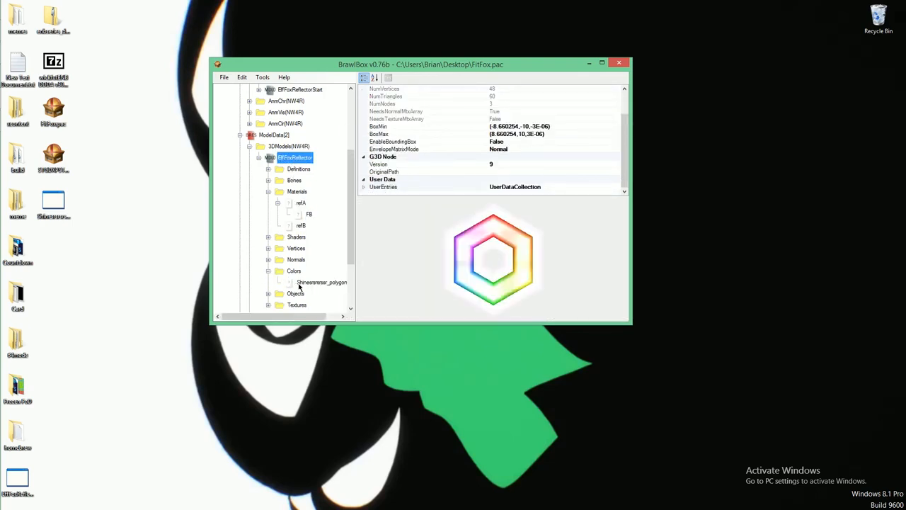
left_click(322, 282)
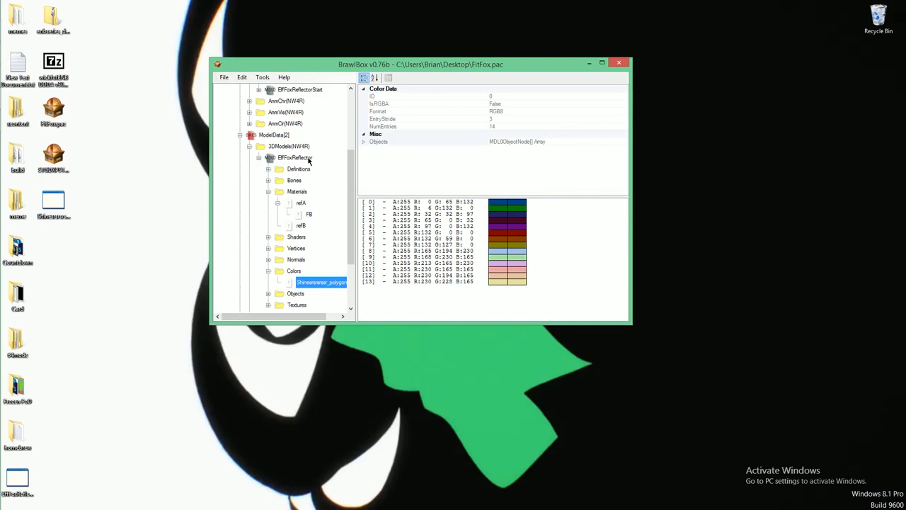
left_click(295, 157)
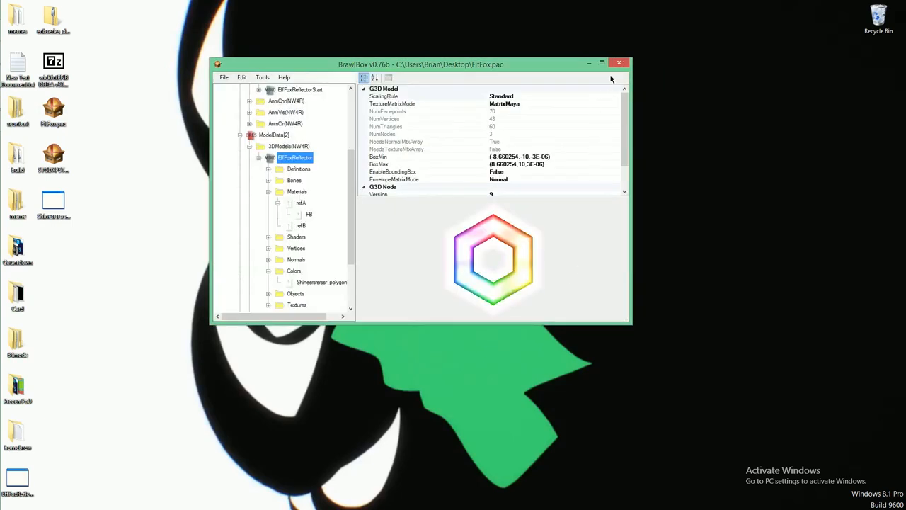
Step: Close BrawlBox, leaving the Windows desktop
left_click(619, 62)
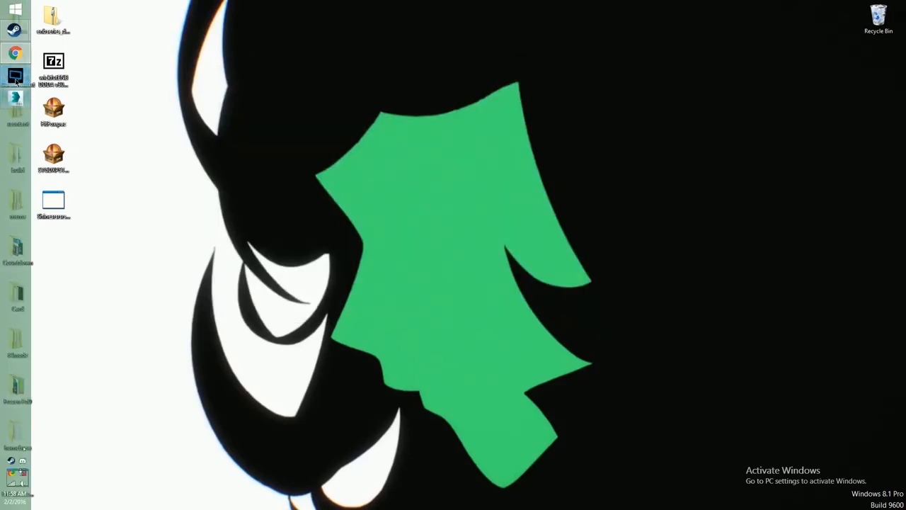